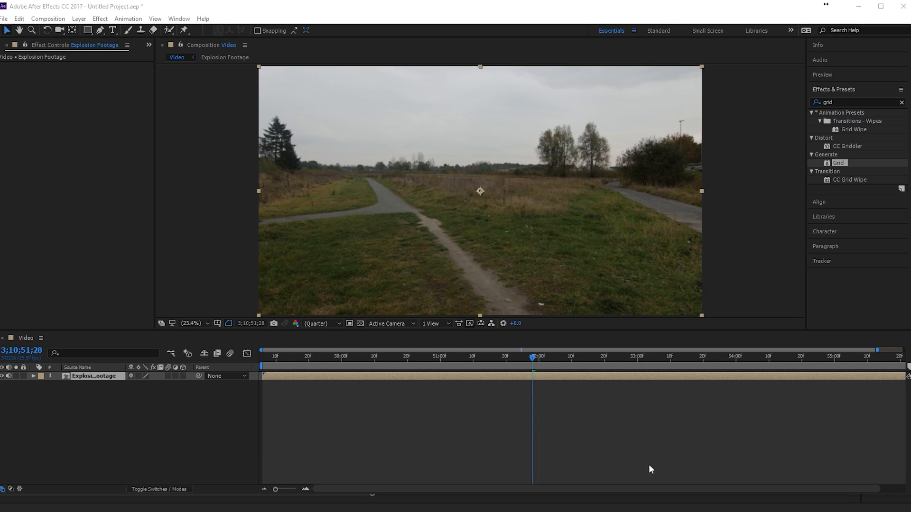
Step: Return the playhead to the start of the clip and show the Project panel
click(446, 357)
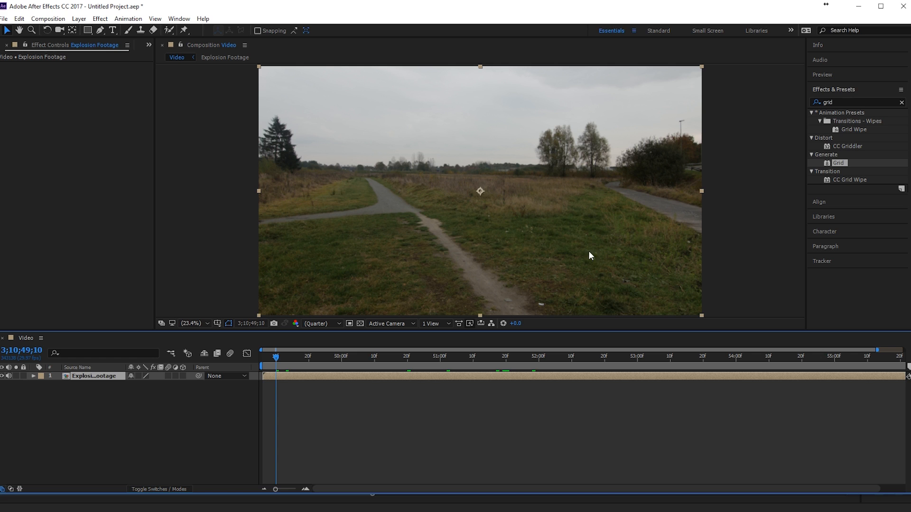
mouse_move(555, 175)
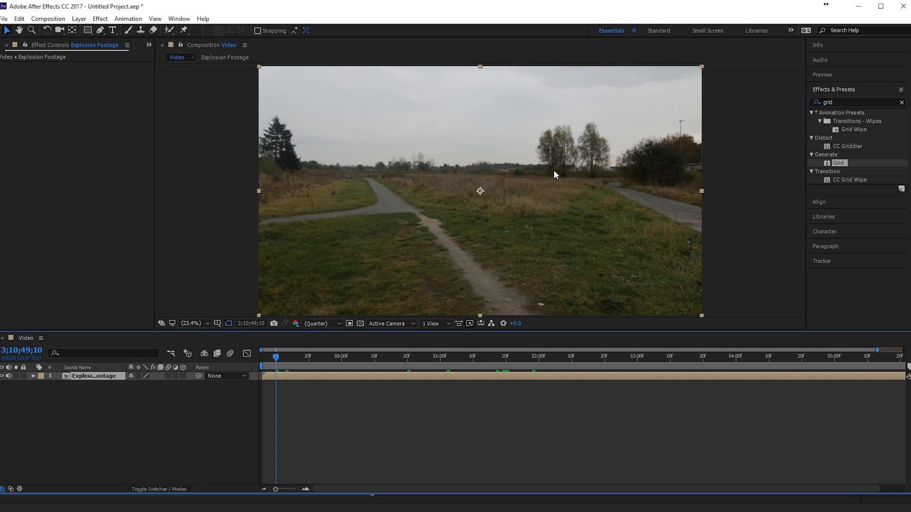
click(149, 46)
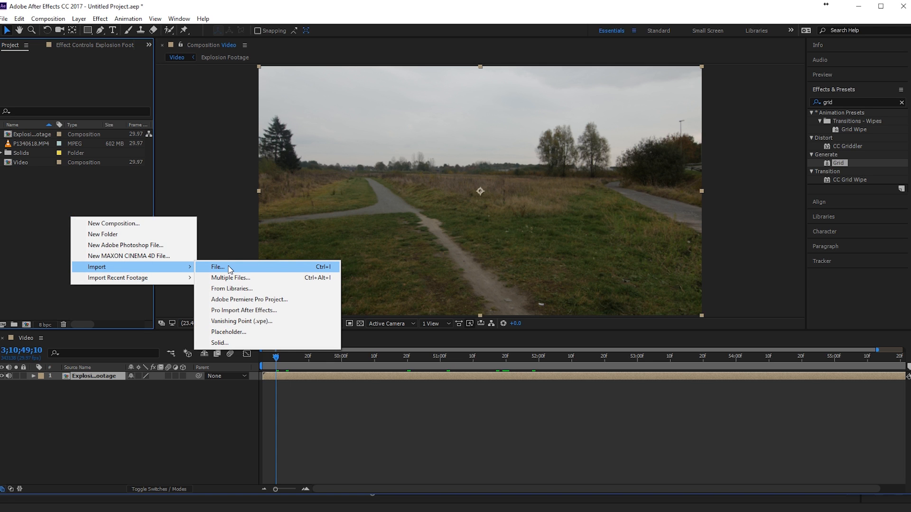
Step: Browse the Previews - Starter Pack folders and import the 03 - Explosions clip
click(217, 266)
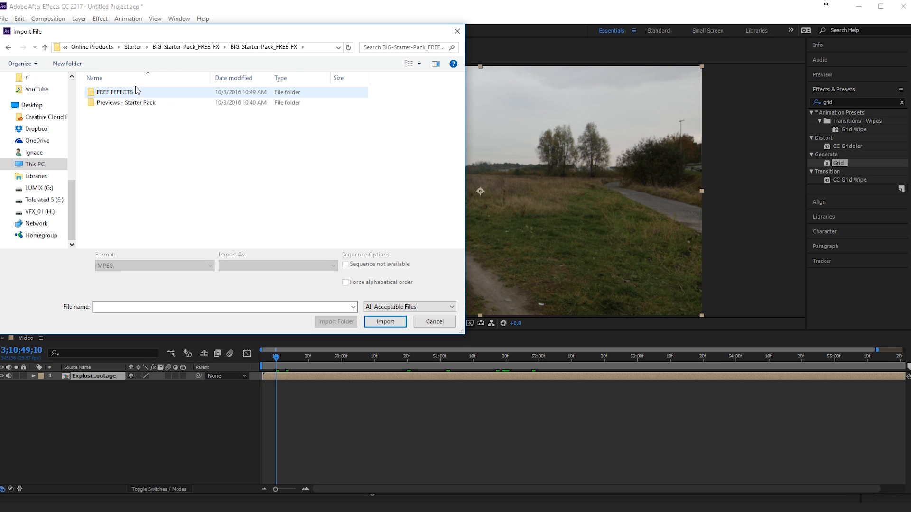
double_click(114, 91)
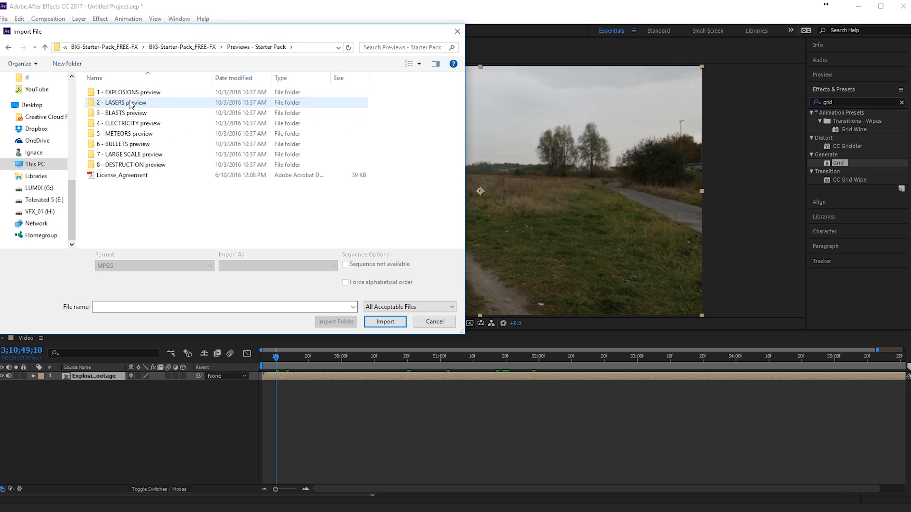
mouse_move(136, 104)
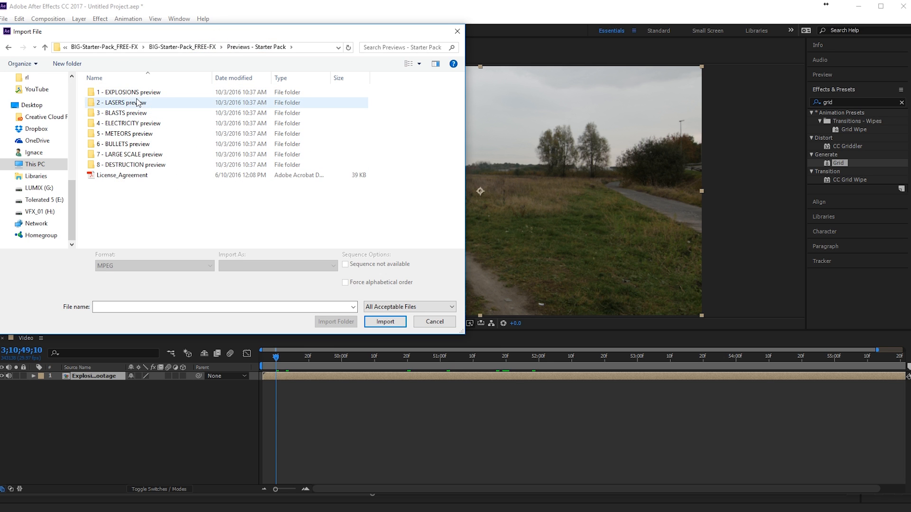
click(124, 113)
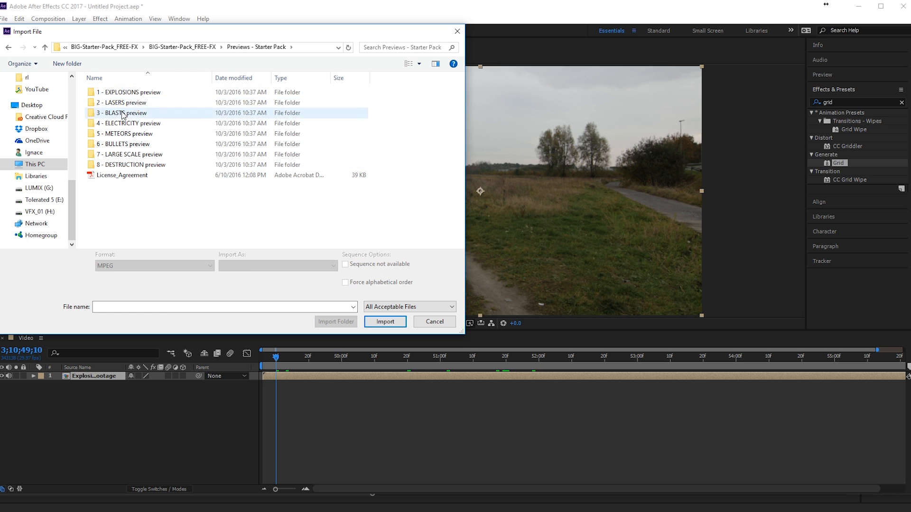
double_click(125, 113)
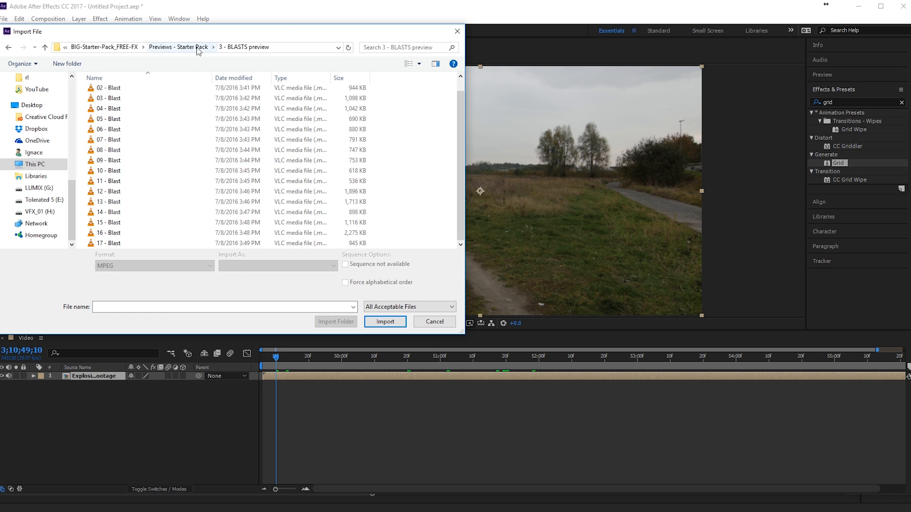
click(160, 47)
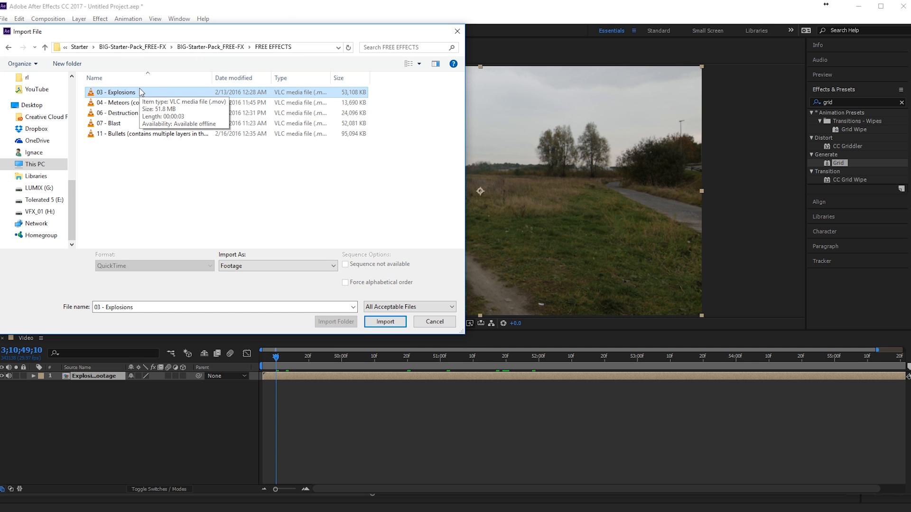
click(385, 321)
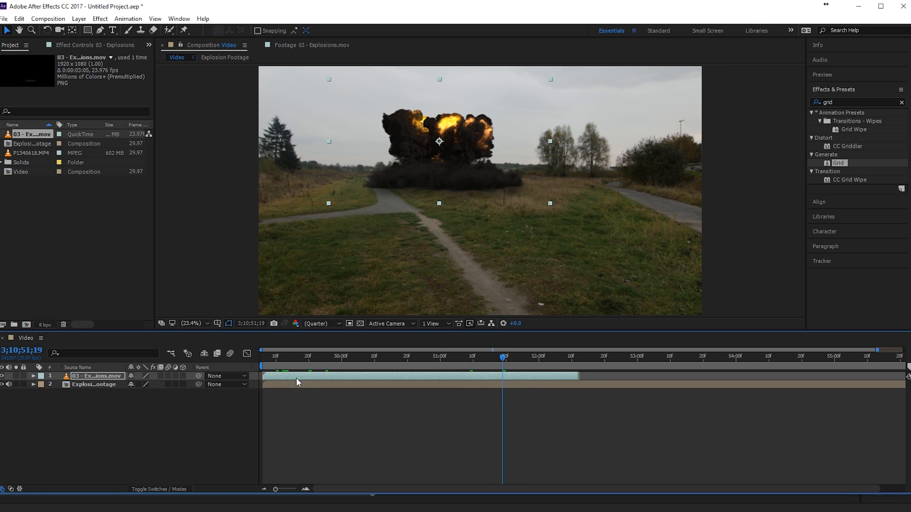
mouse_move(443, 191)
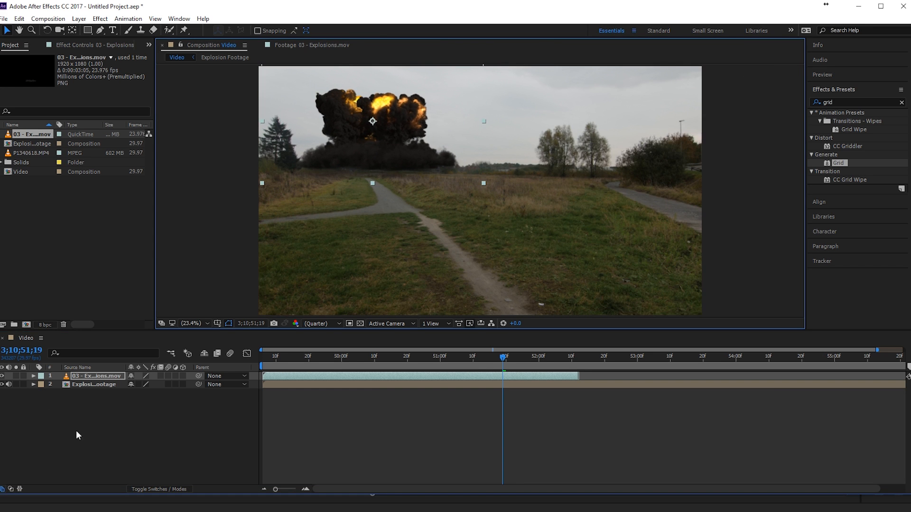
Step: Select the field footage layer so it can be duplicated
click(93, 384)
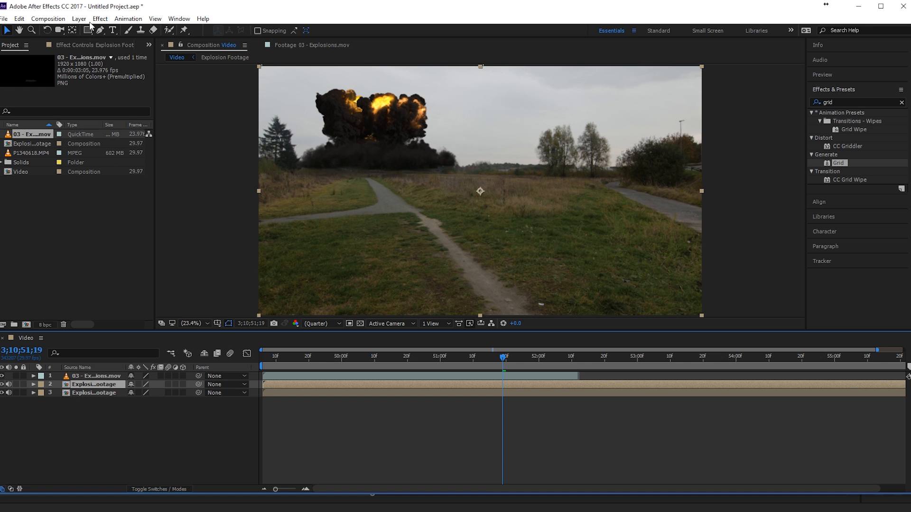
Step: Apply a black-and-white Tint effect to the duplicate footage layer
click(99, 18)
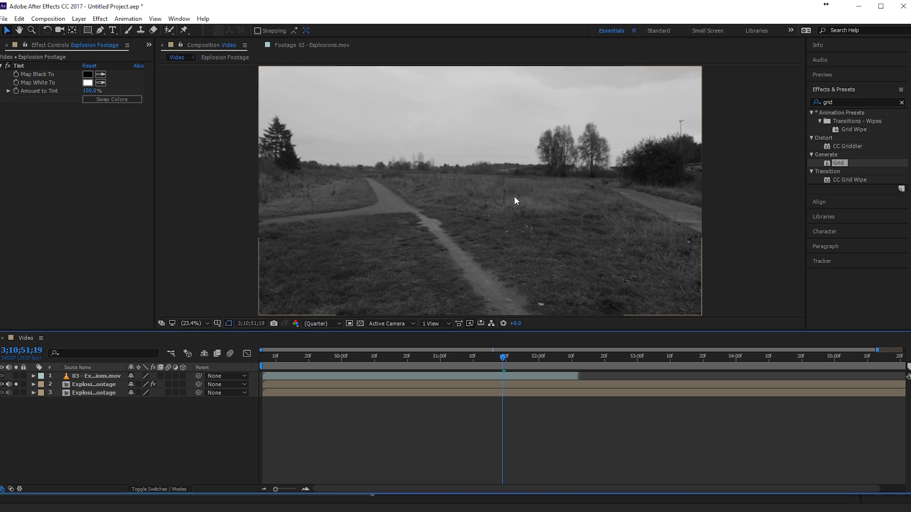
click(99, 19)
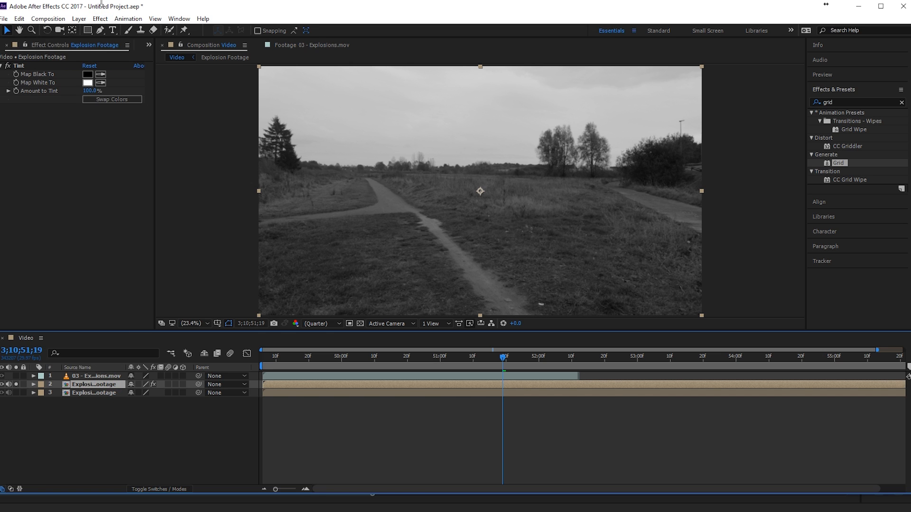
click(99, 19)
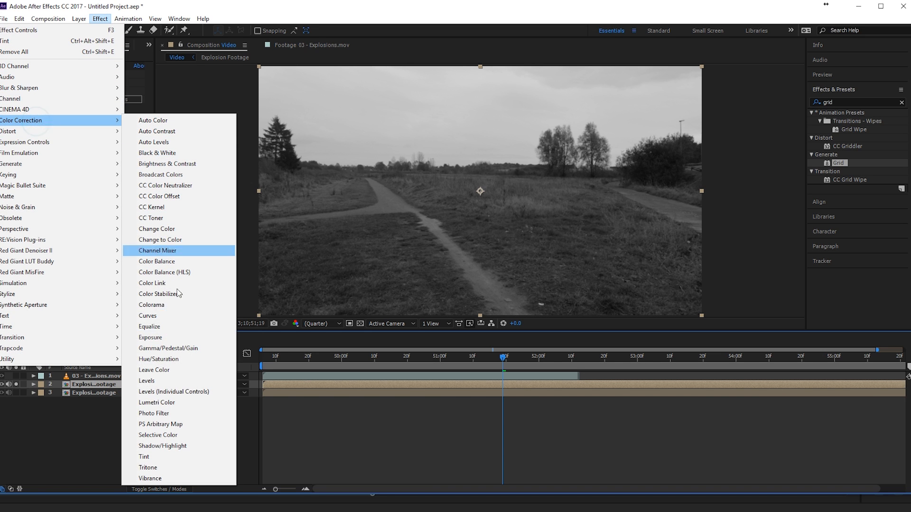
mouse_move(158, 380)
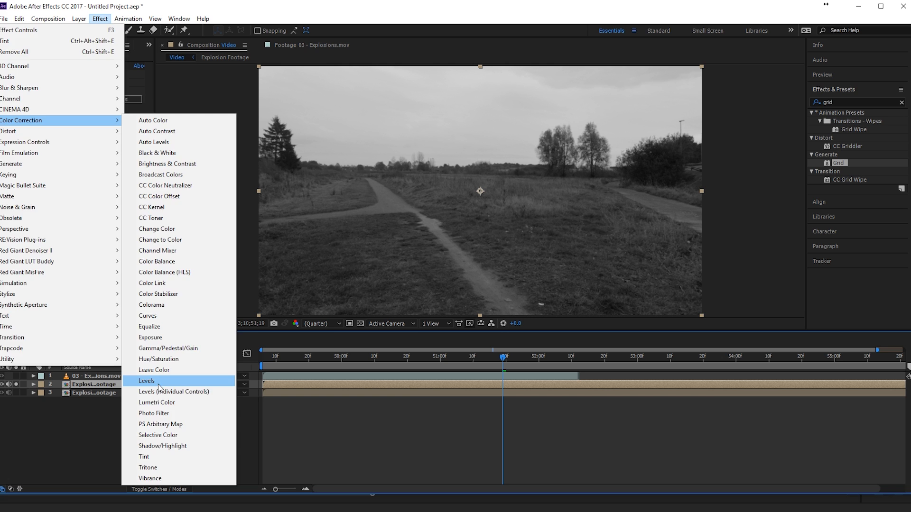
Step: Add Levels and push black, white and gamma until sky is white, trees black
click(147, 380)
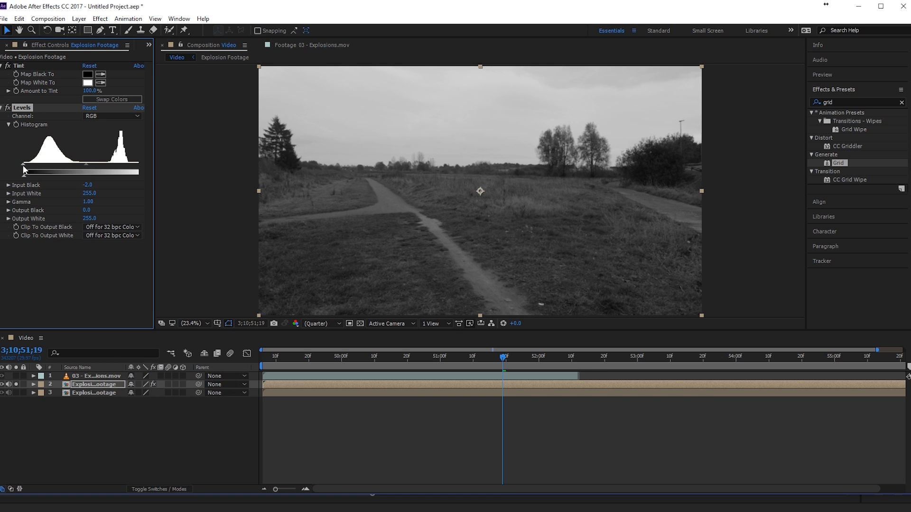
drag(38, 170, 49, 170)
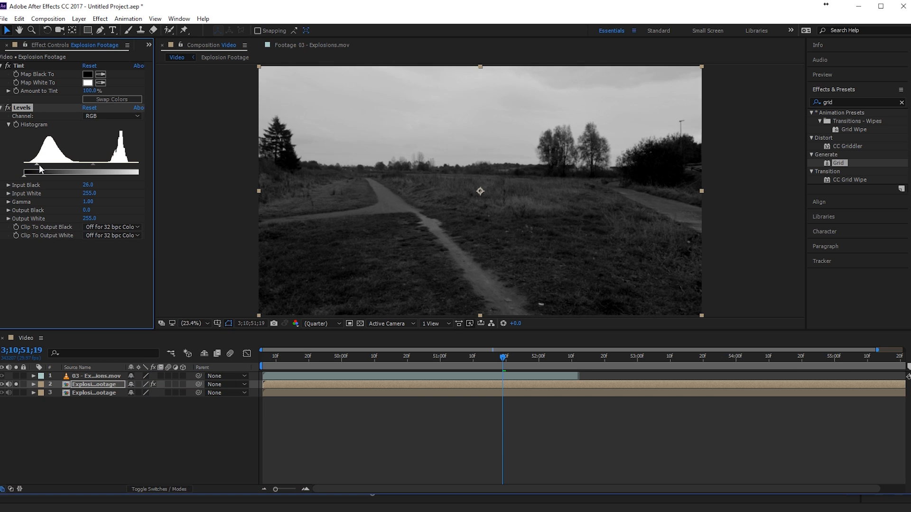
drag(34, 171, 46, 171)
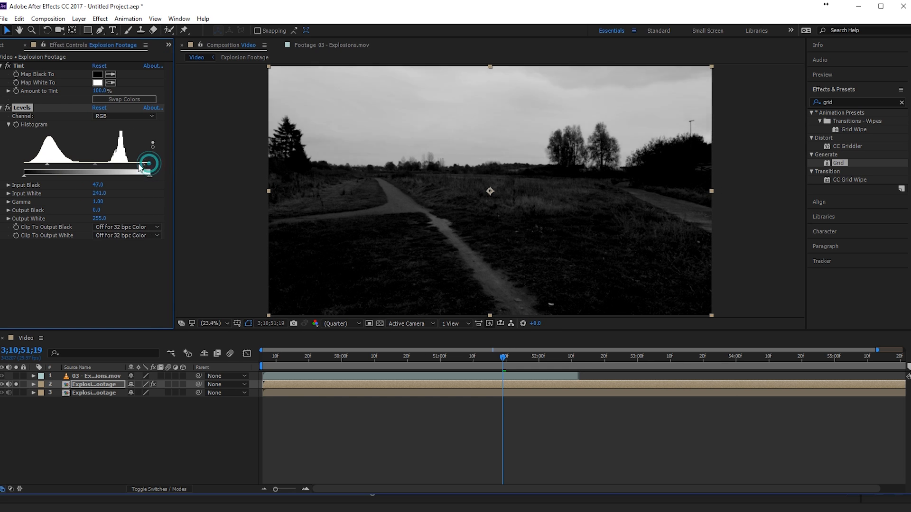
drag(147, 162, 124, 169)
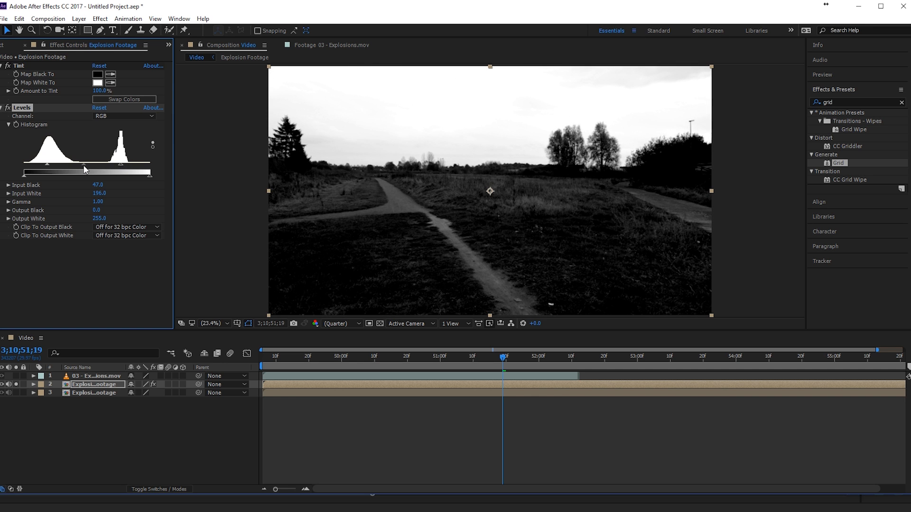
drag(101, 170, 94, 170)
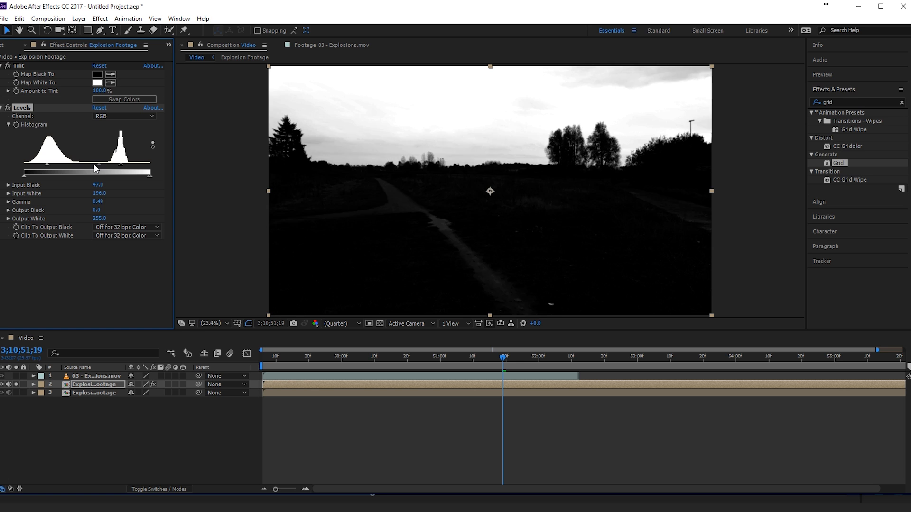
drag(95, 171, 58, 176)
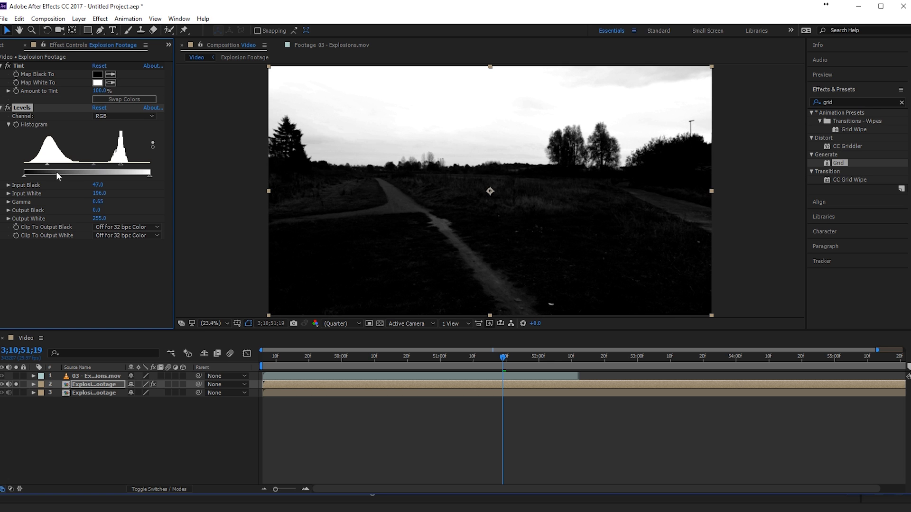
drag(46, 172, 90, 172)
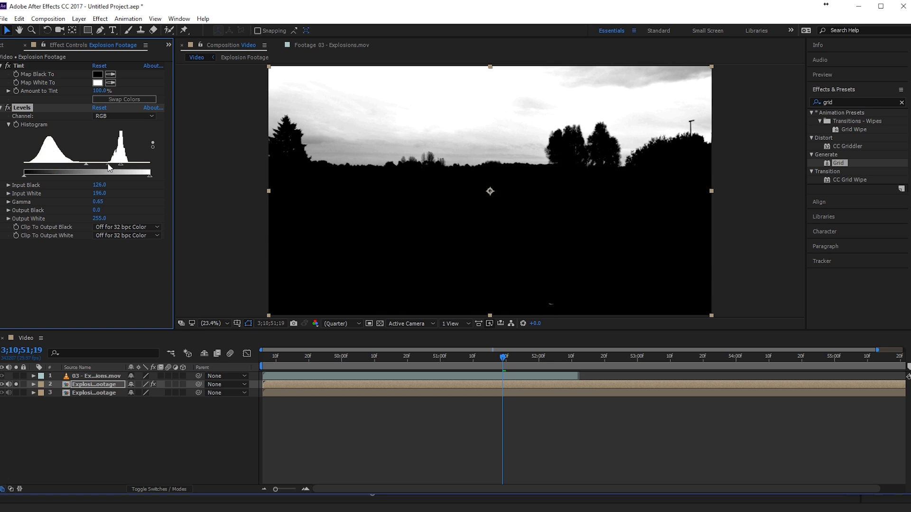
drag(108, 169, 88, 168)
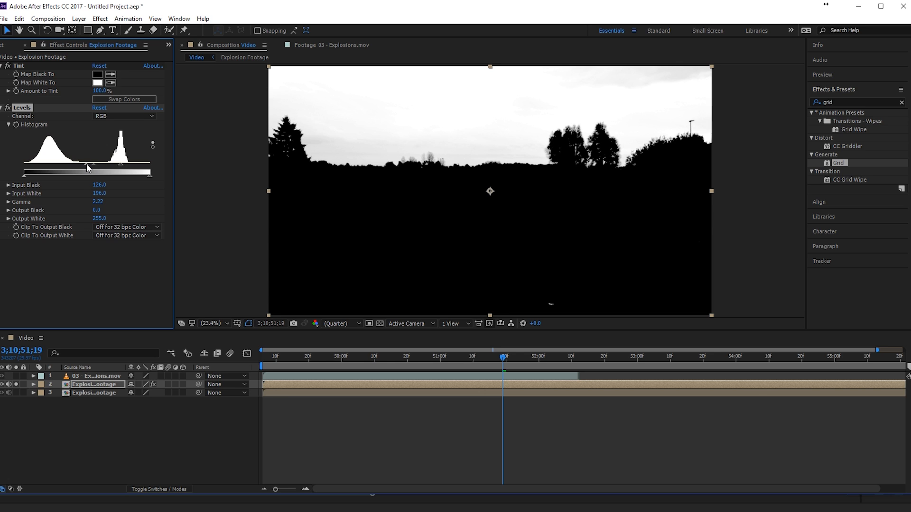
drag(103, 171, 87, 171)
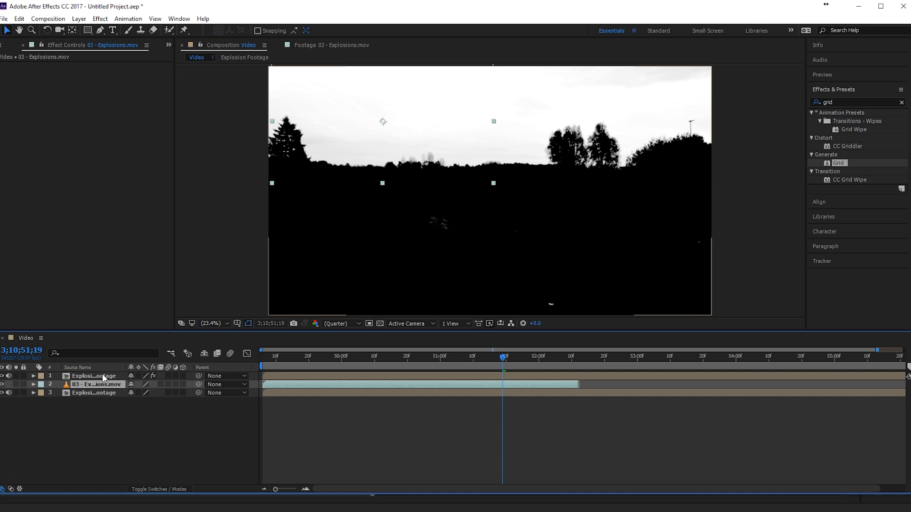
Step: Set the explosion layer's track matte to the footage copy's luma
click(93, 375)
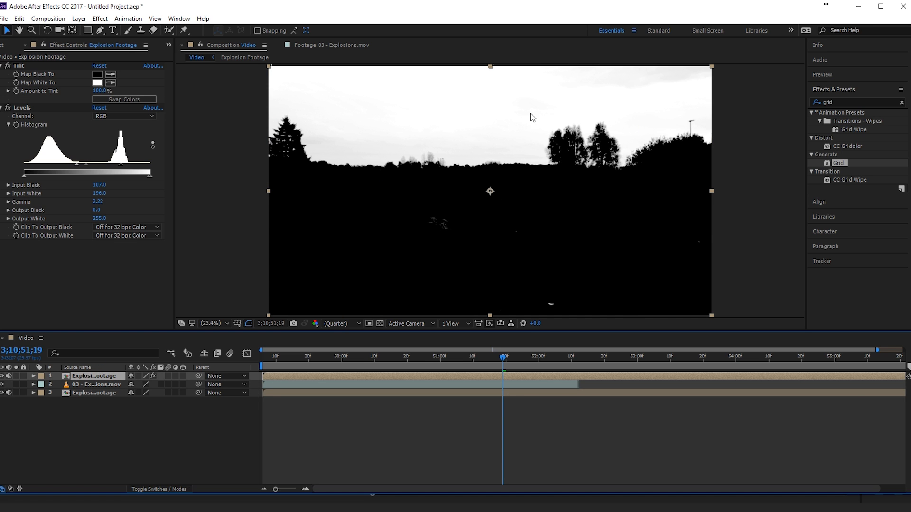
click(96, 384)
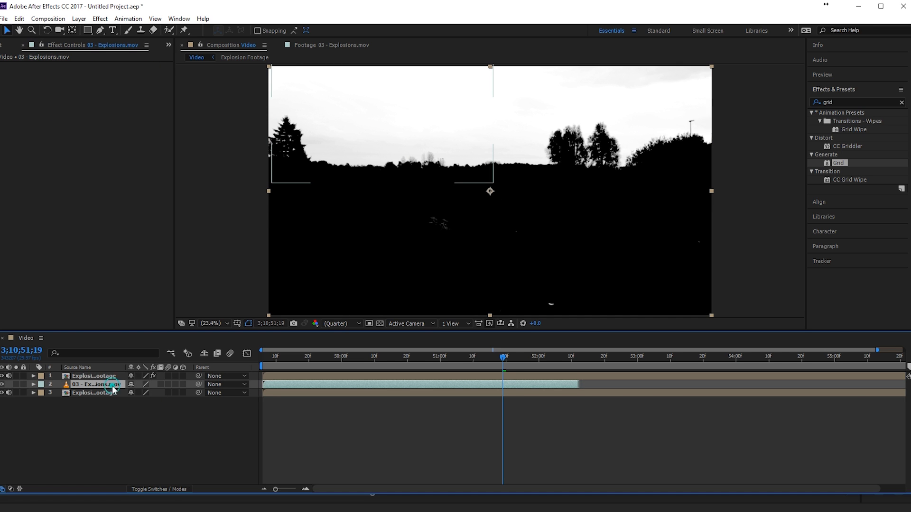
click(185, 385)
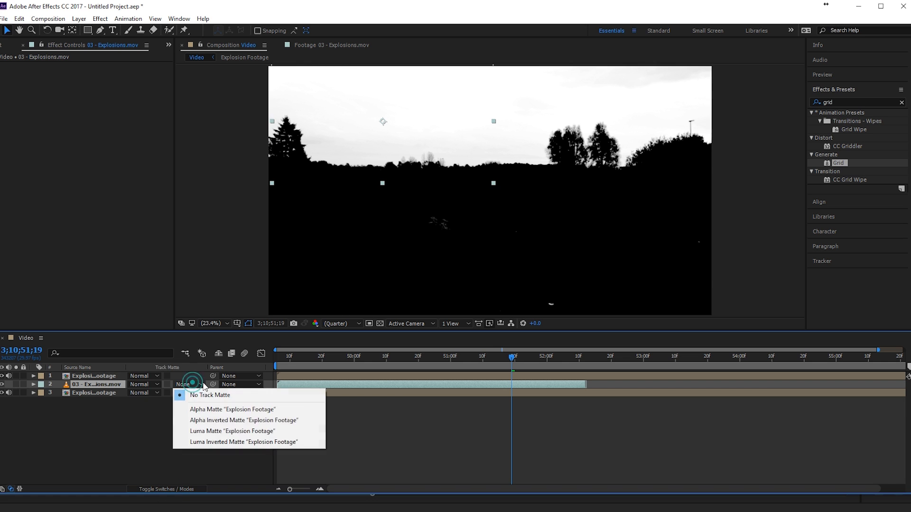
click(232, 431)
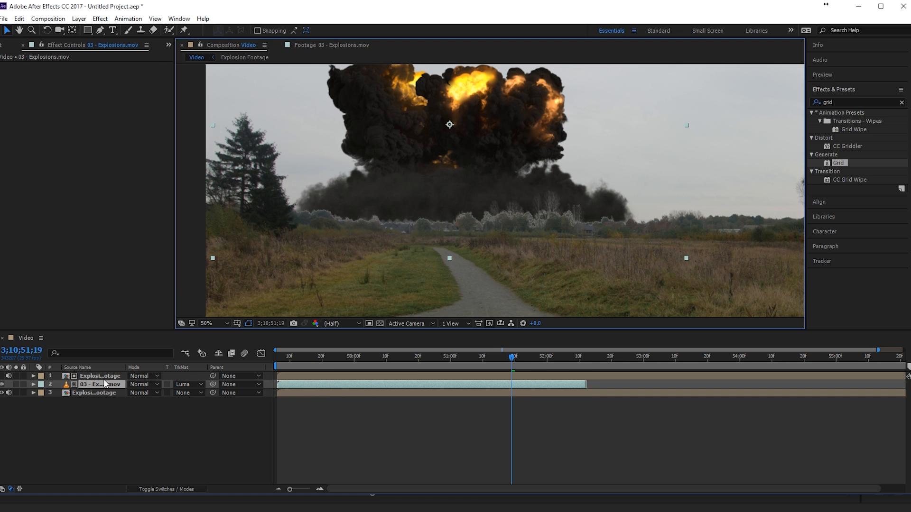
Step: Adjust the matte layer's Levels black point and reselect the explosion clip layer
click(101, 384)
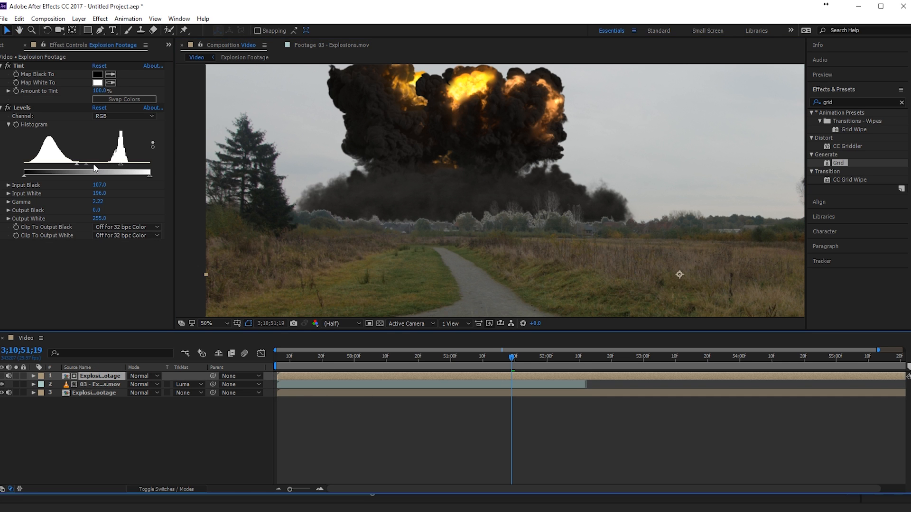
drag(95, 169, 81, 169)
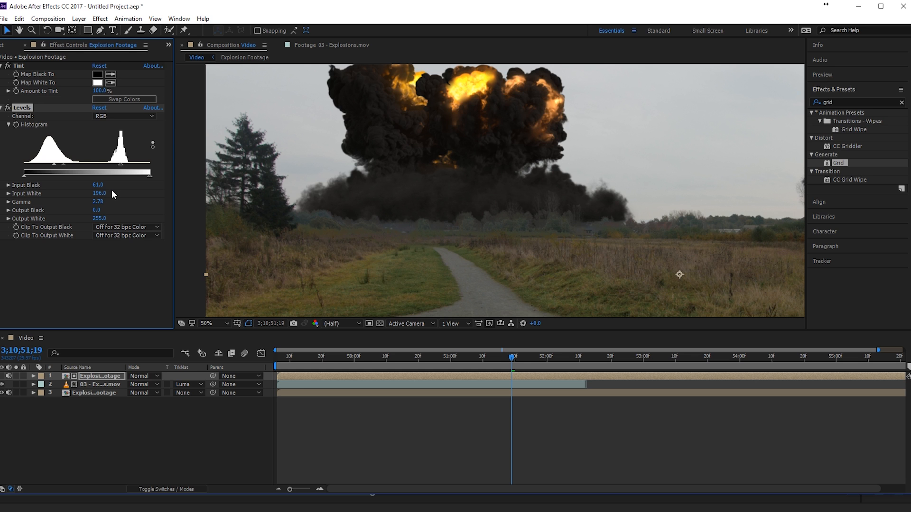
mouse_move(111, 196)
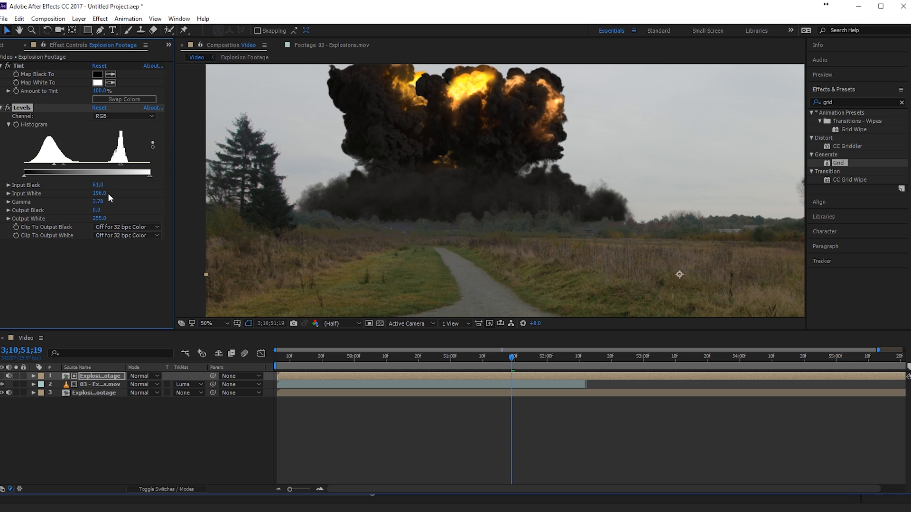
click(101, 384)
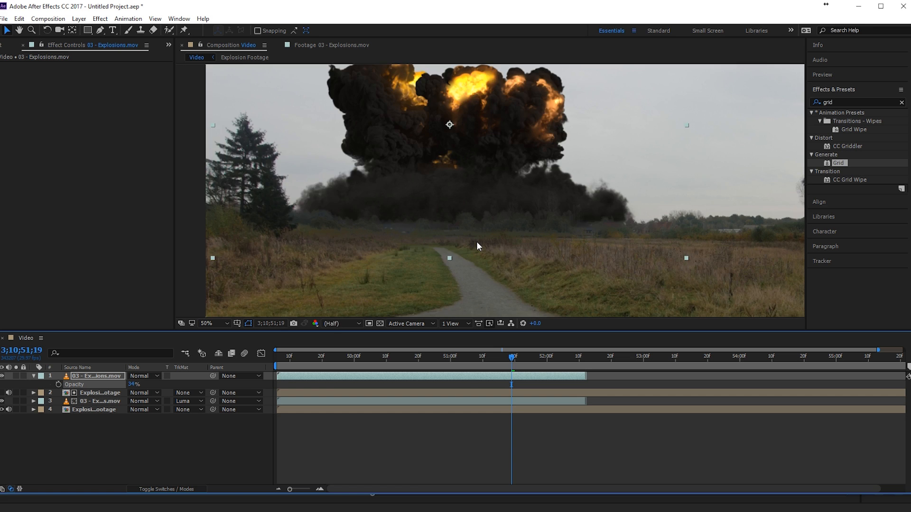
Step: Finish the 34%-opacity top explosion copy and begin adding a new layer
click(207, 324)
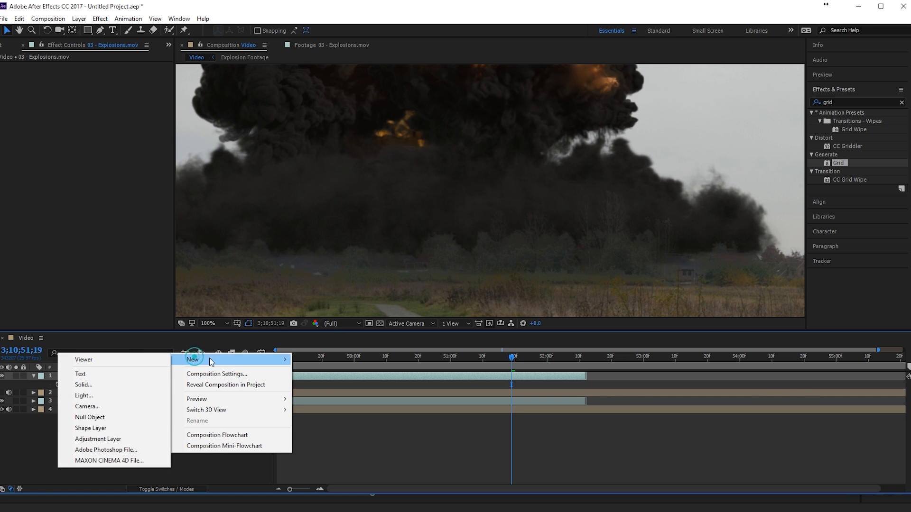
mouse_move(246, 410)
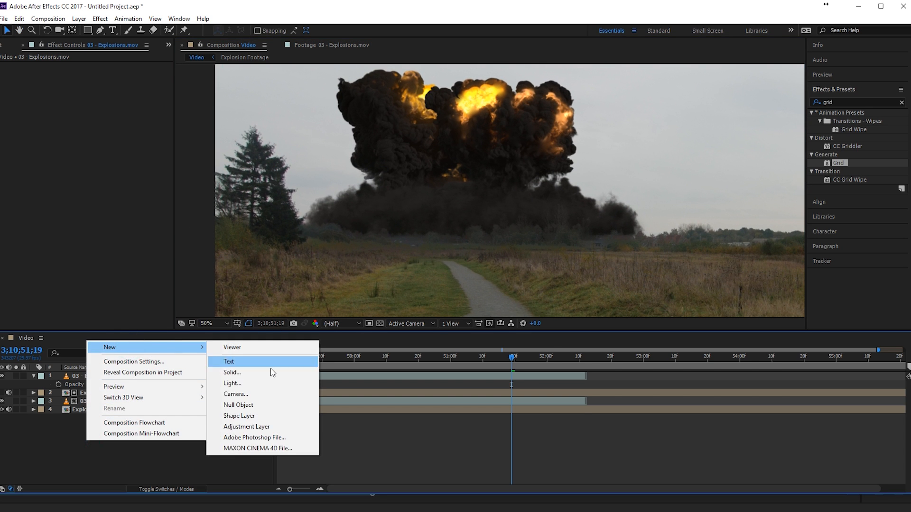
Step: Create a new adjustment layer and name it Glow
click(247, 426)
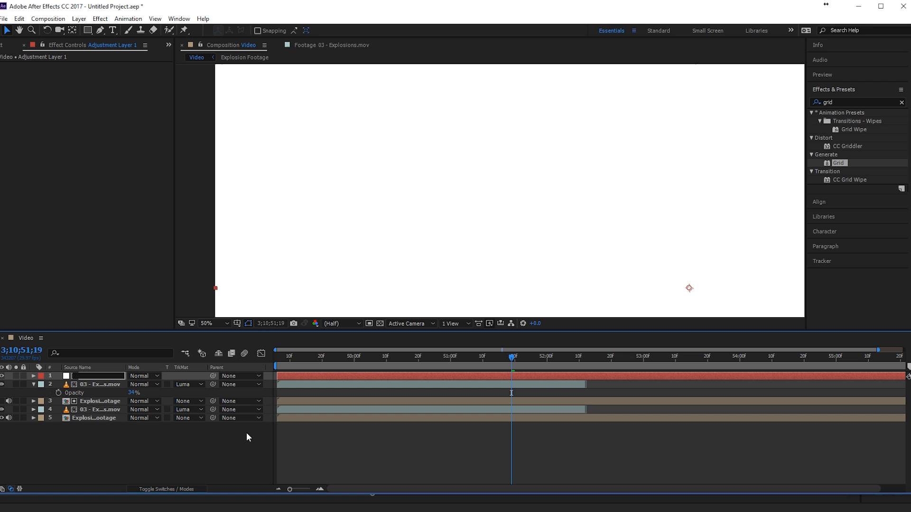
text(Glow)
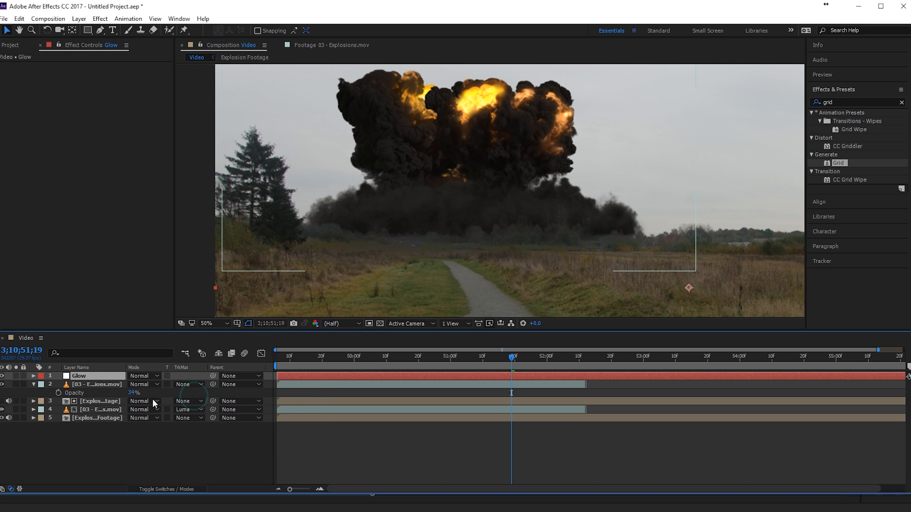
mouse_move(114, 383)
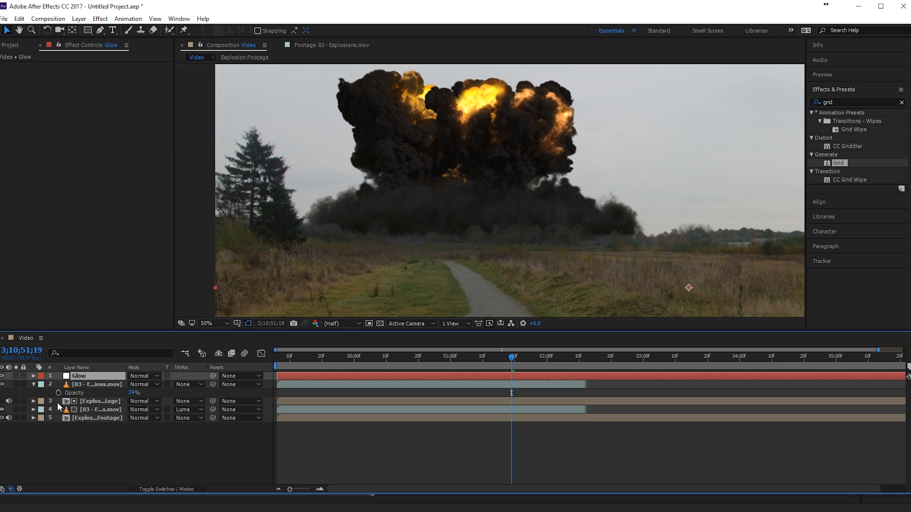
click(207, 324)
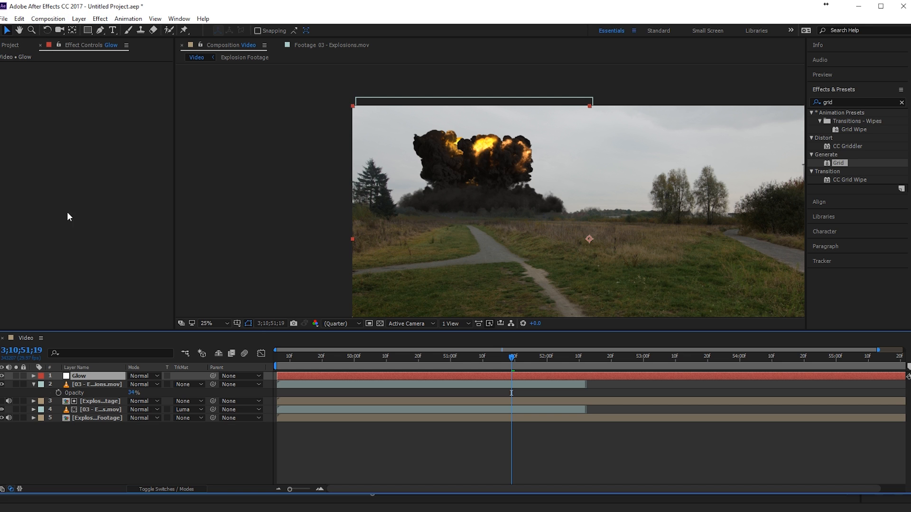
click(11, 44)
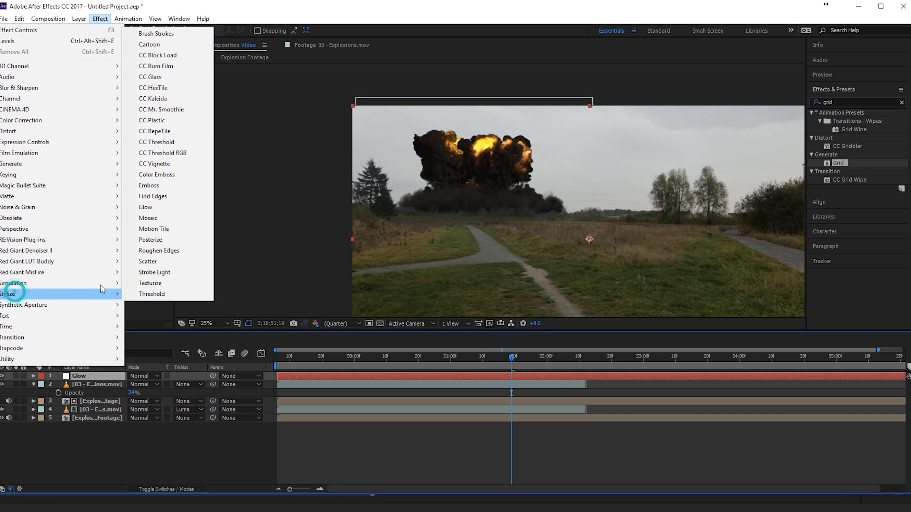
Step: Apply Glow to the Glow layer with radius 29 and faint intensity
click(146, 209)
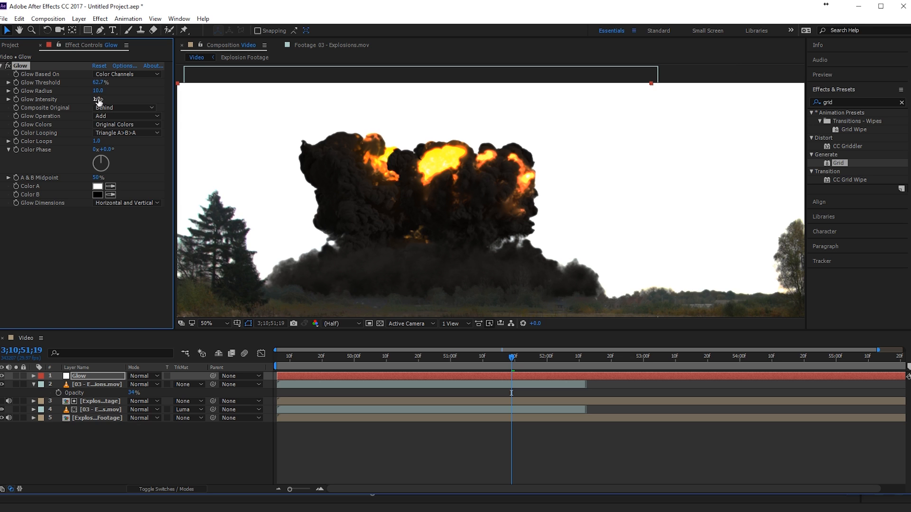
drag(98, 91, 108, 90)
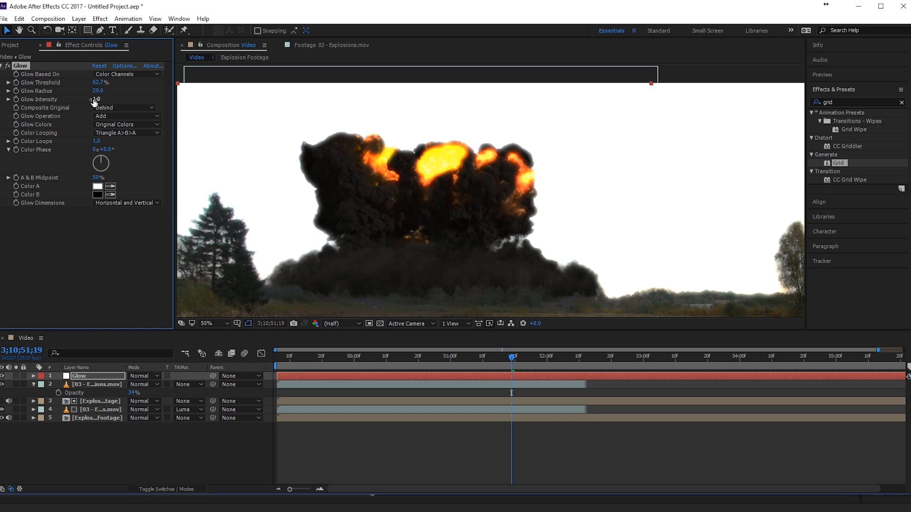
drag(95, 99, 90, 99)
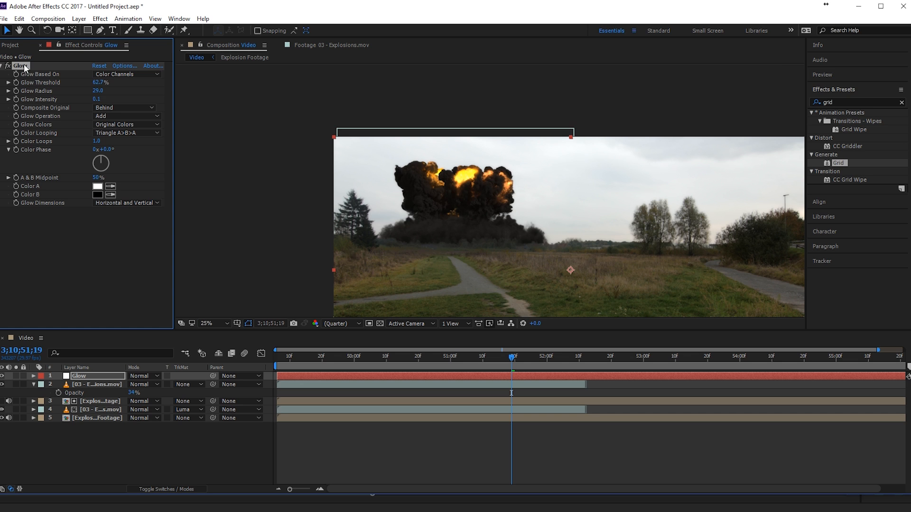
drag(102, 82, 142, 82)
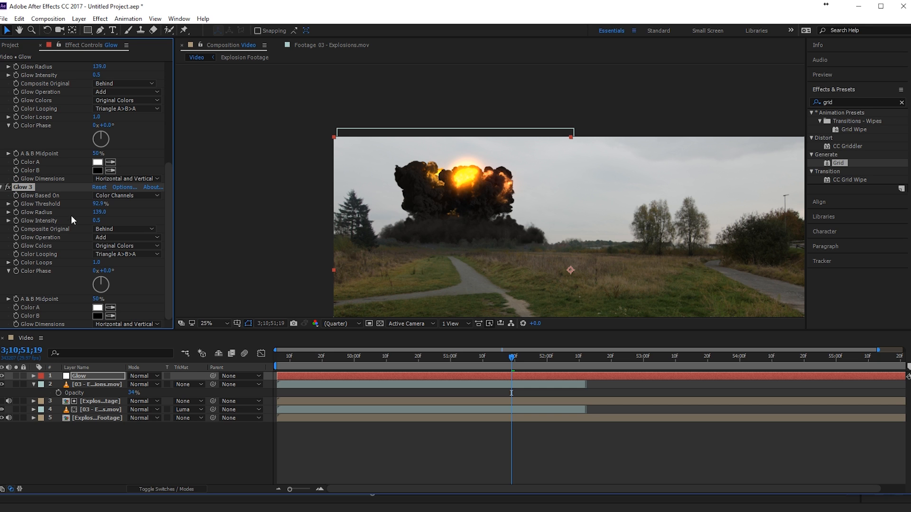
Step: Raise the third glow's radius to 314 and set the first glow's threshold to 88.6%
drag(100, 211, 100, 211)
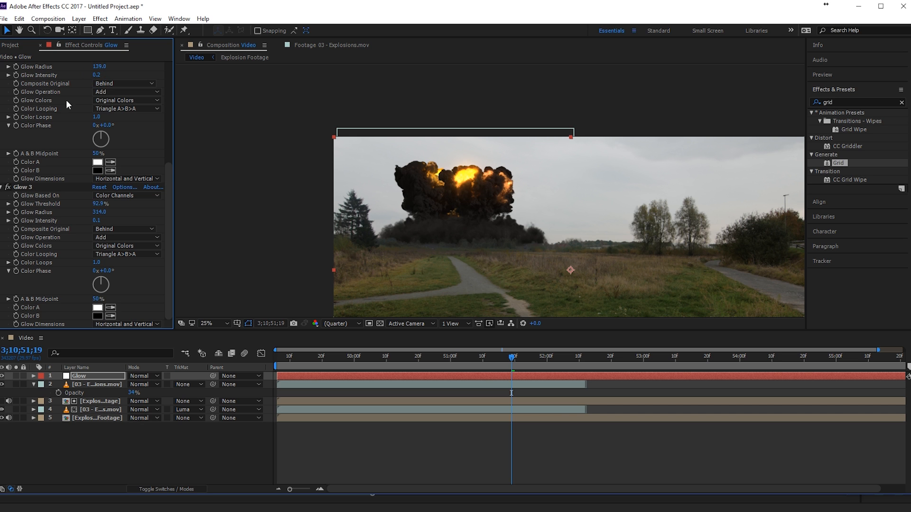
scroll(down, 3)
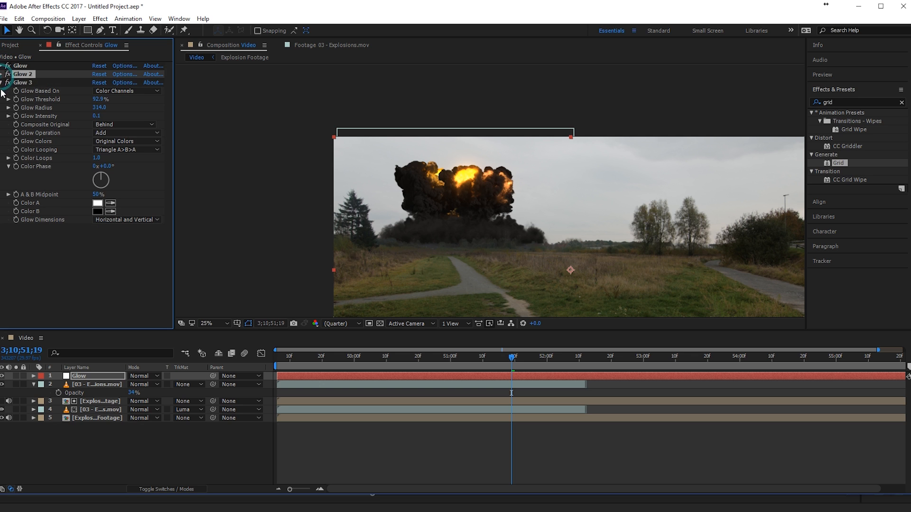
click(205, 323)
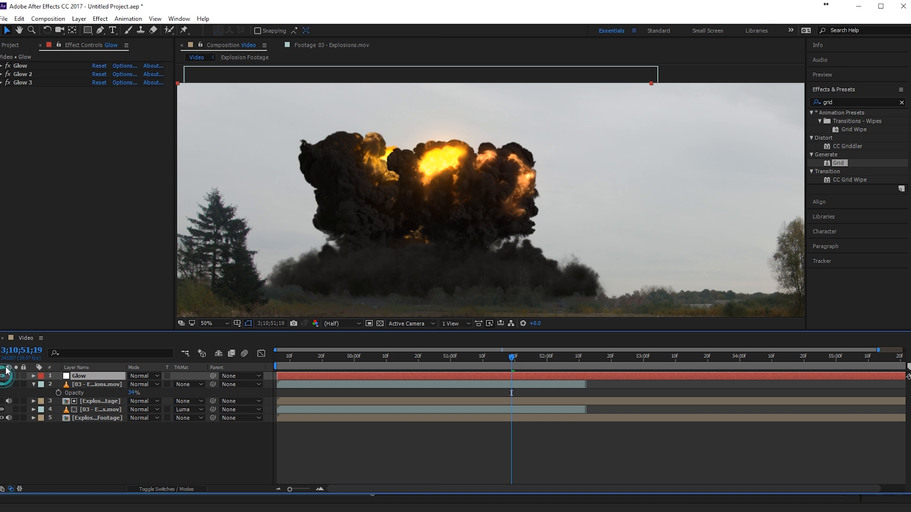
click(3, 74)
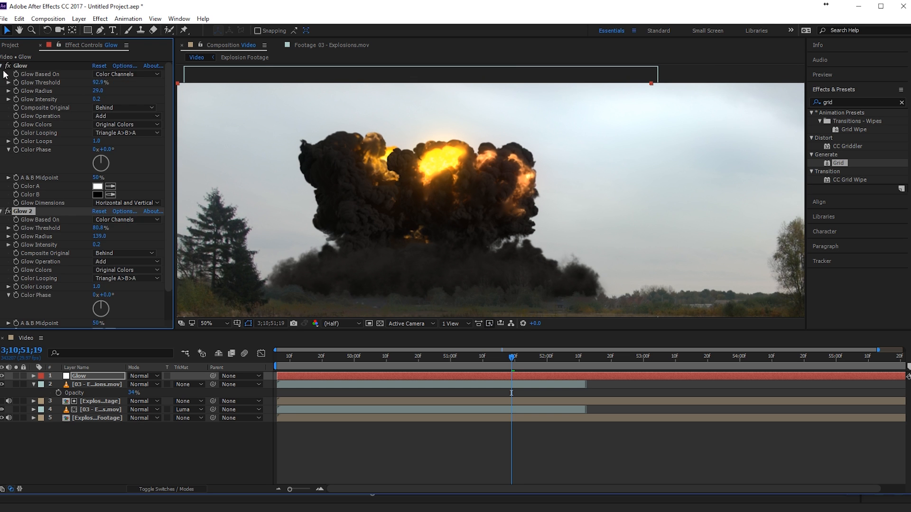
drag(100, 82, 96, 82)
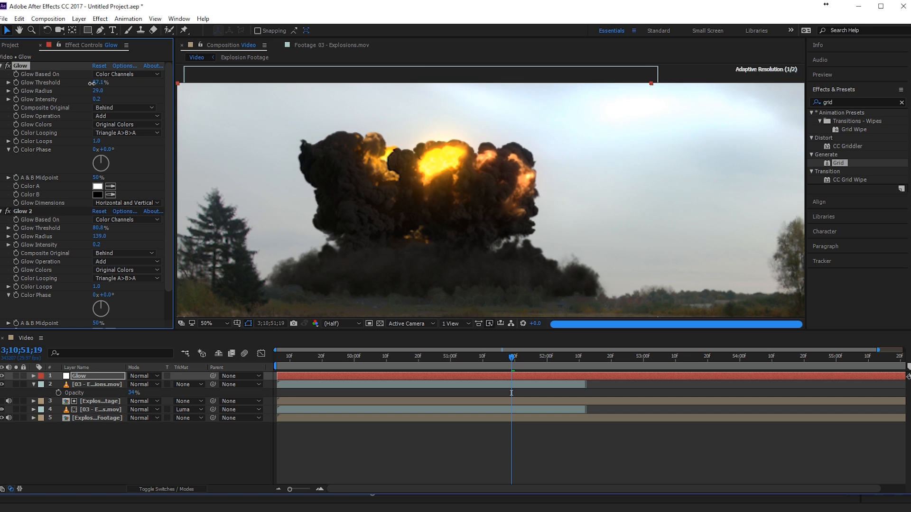
drag(99, 82, 116, 82)
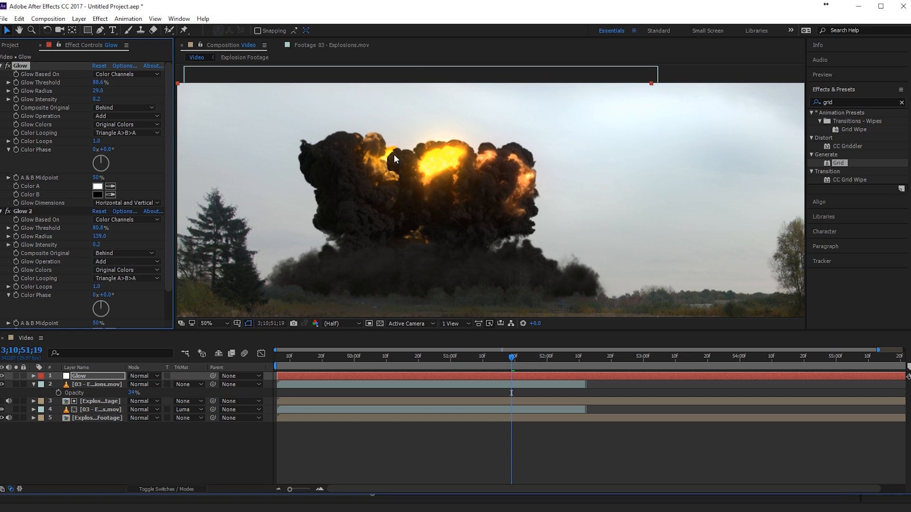
click(207, 323)
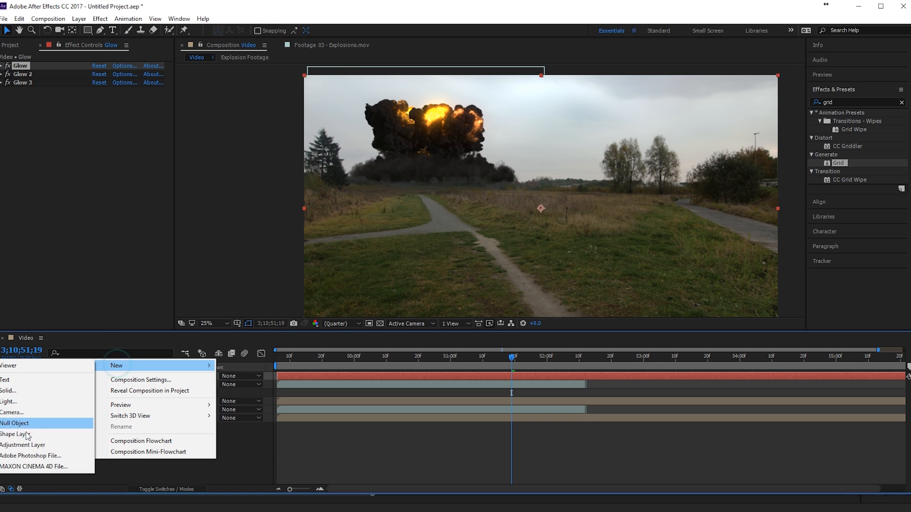
Step: Create a new adjustment layer and name it Final Grade
click(22, 445)
text(Final Gra)
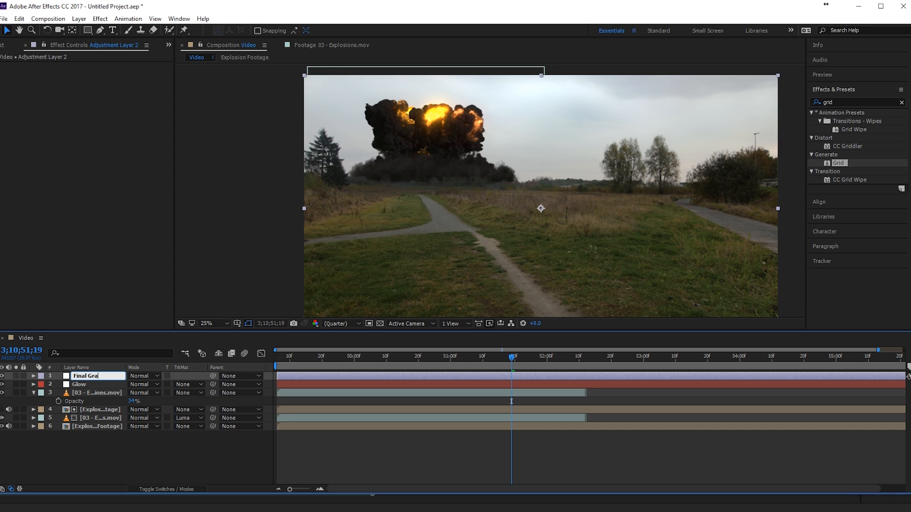
click(100, 417)
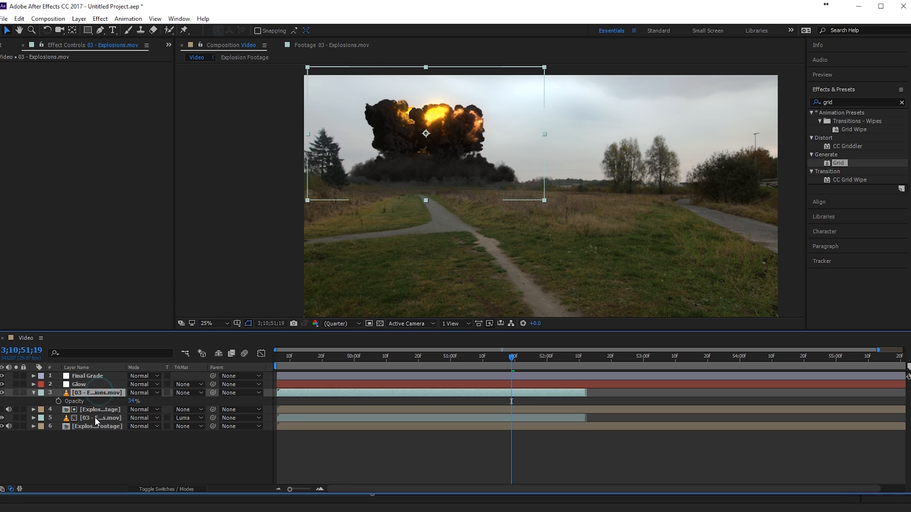
Step: Brighten the explosion clip's midtones with a Curves bend, then check the Blue channel
click(99, 18)
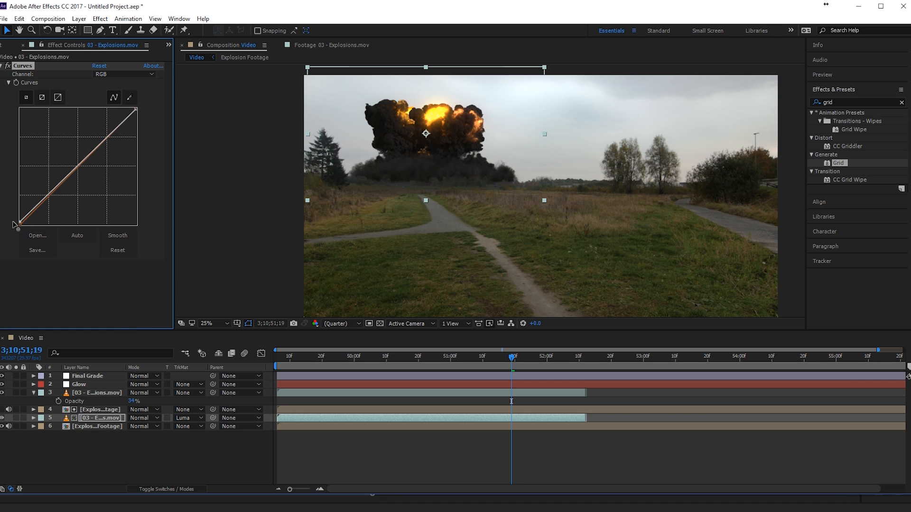
mouse_move(726, 195)
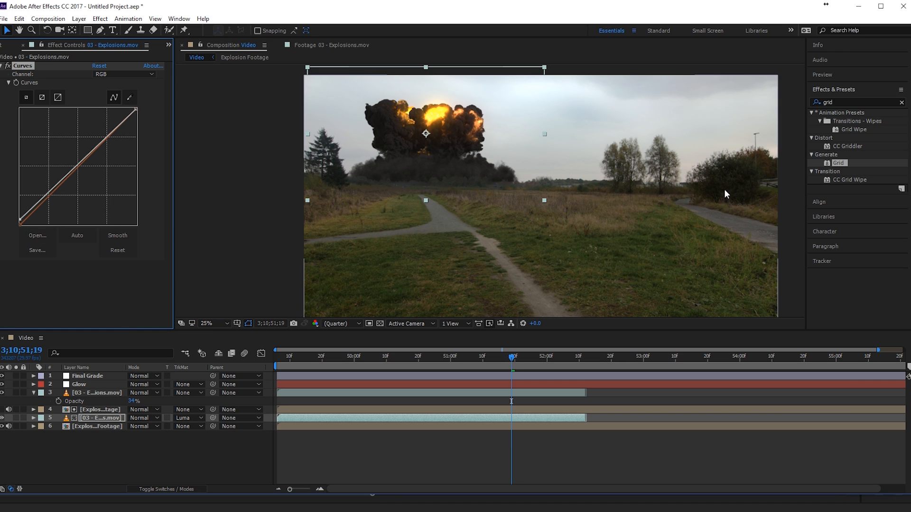
mouse_move(537, 199)
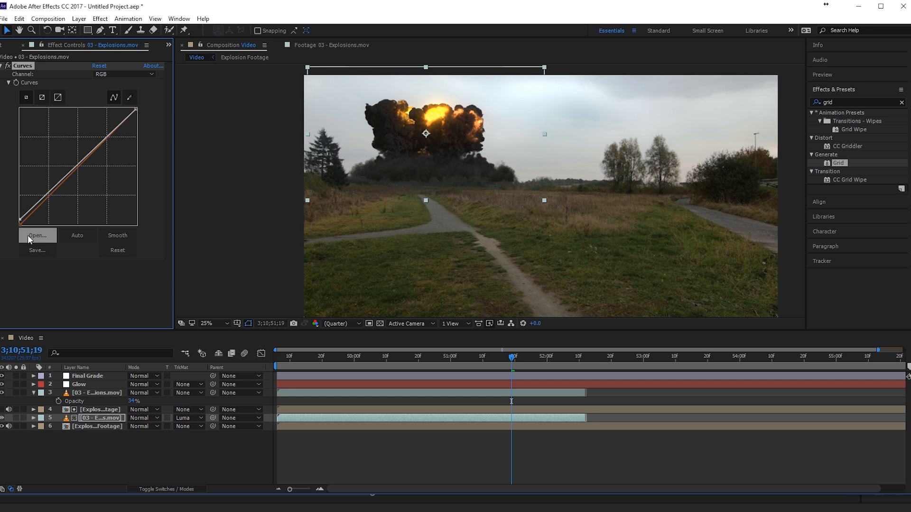
mouse_move(9, 70)
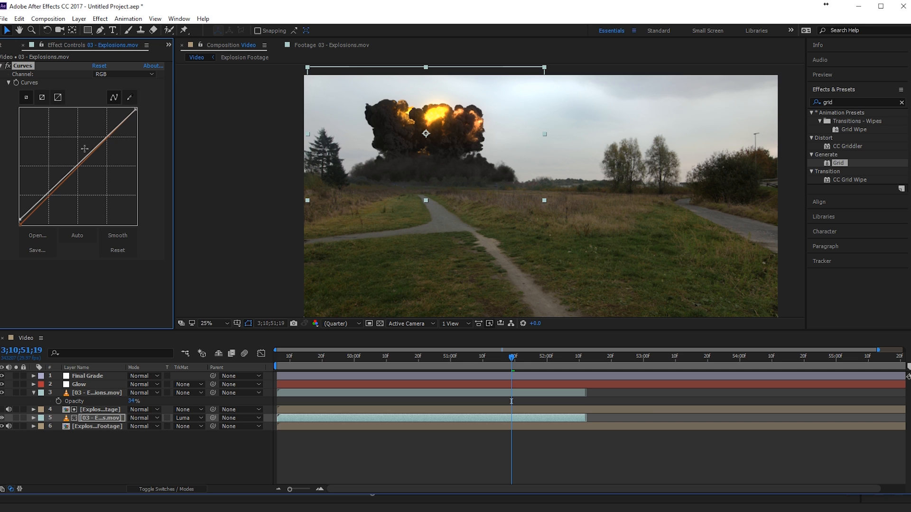
drag(84, 148, 89, 142)
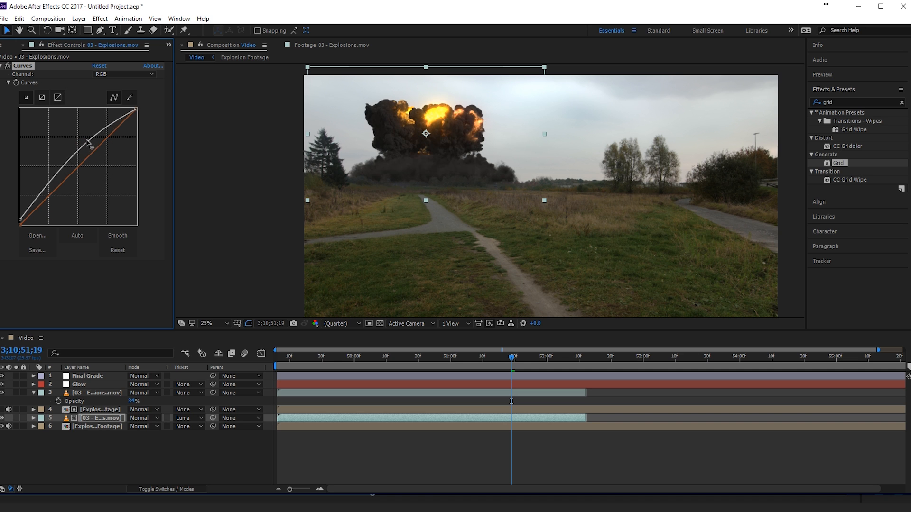
drag(90, 145, 83, 137)
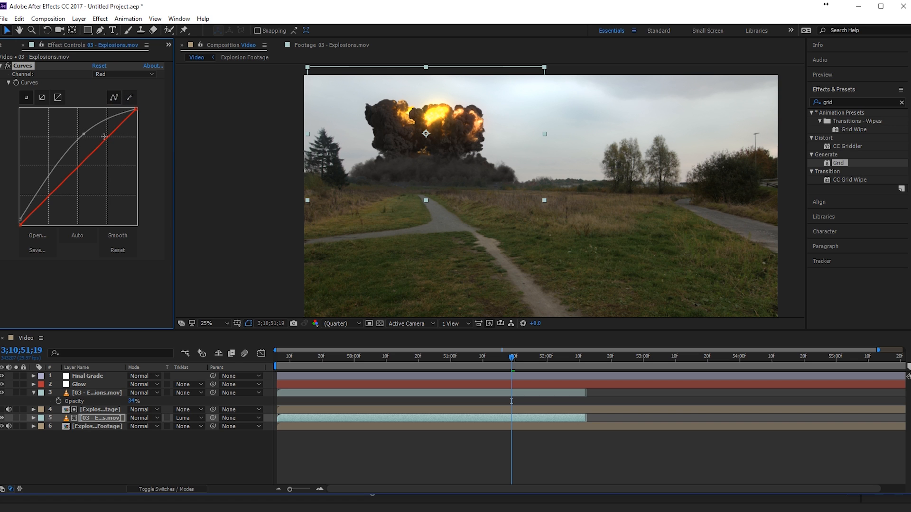
click(123, 74)
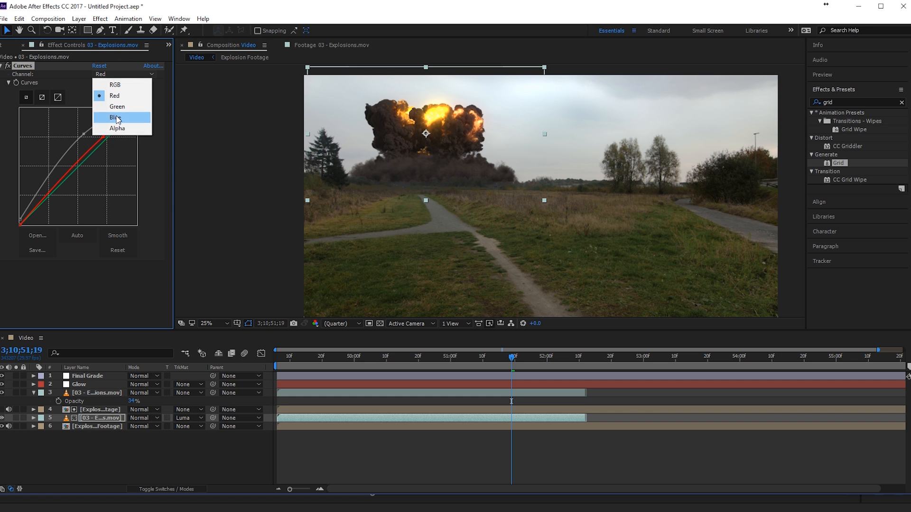
click(115, 117)
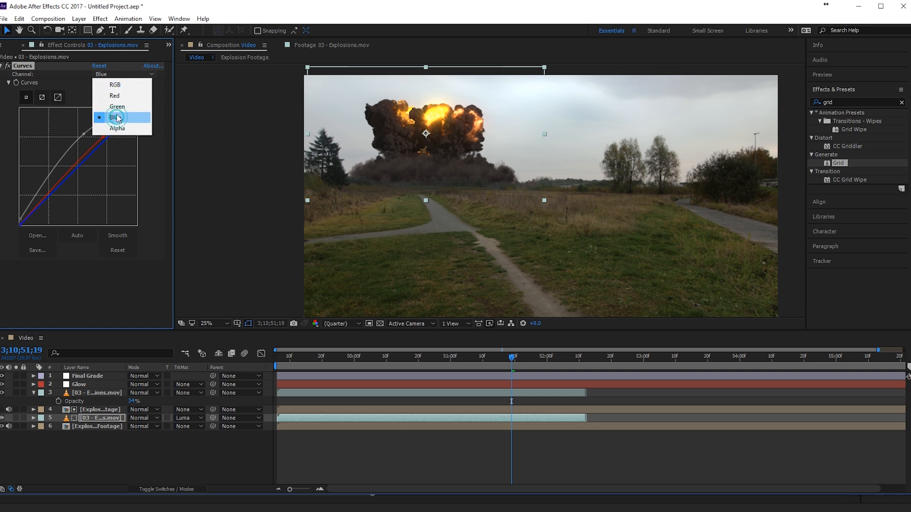
click(117, 106)
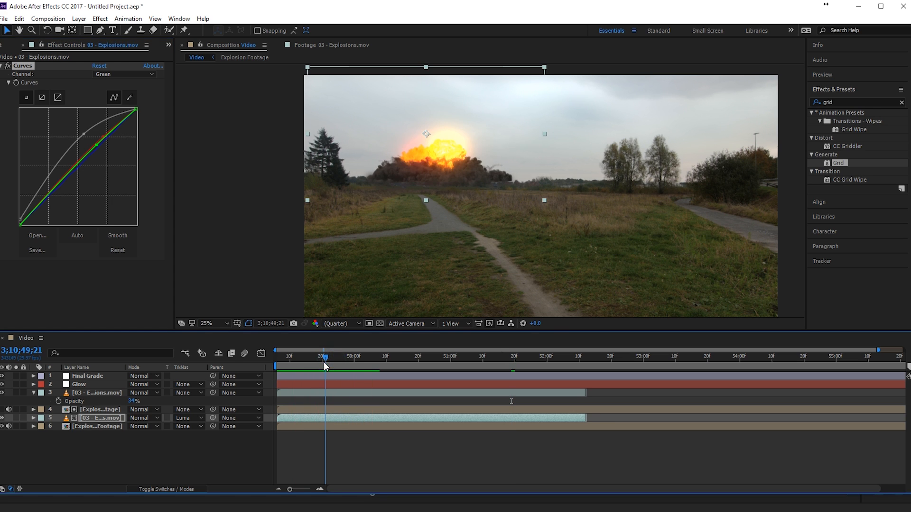
Step: Select the Glow layer and expand its Glow 2 and Glow 3 effect settings
click(79, 384)
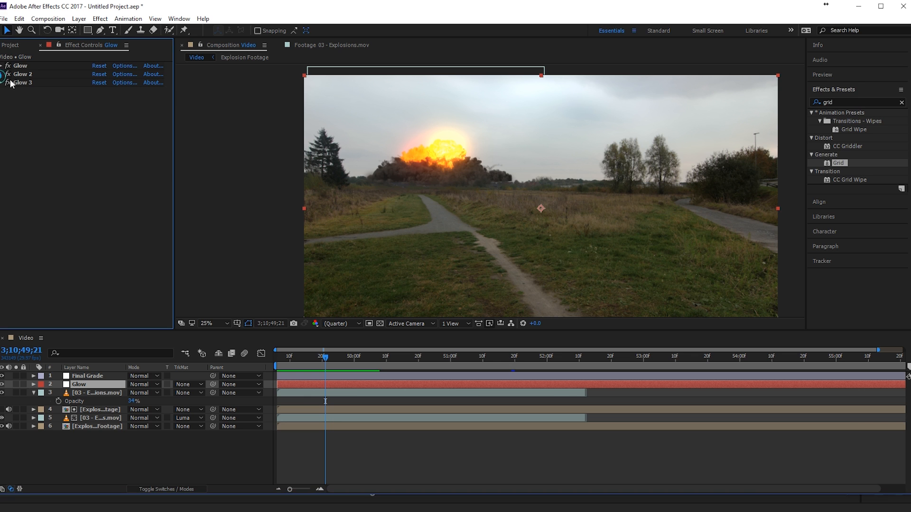
click(3, 74)
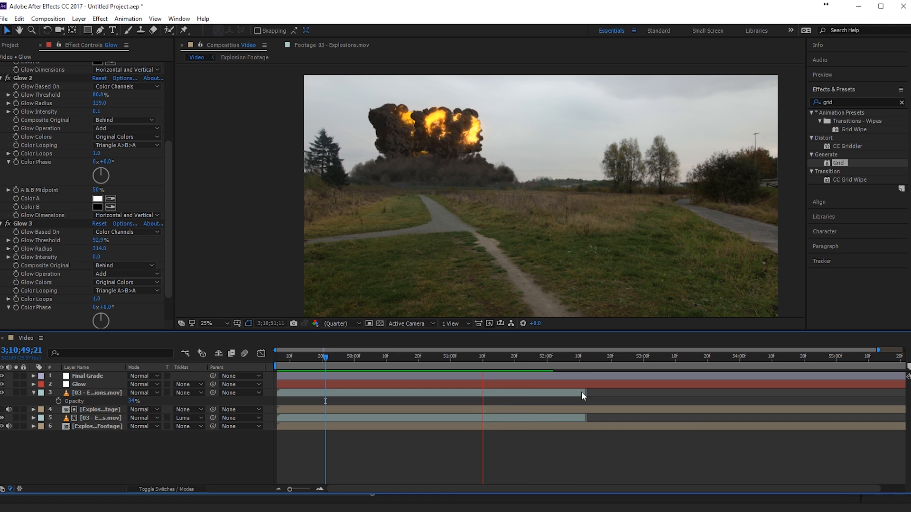
Step: Scrub through the explosion frames and play the composite preview from the start
click(576, 357)
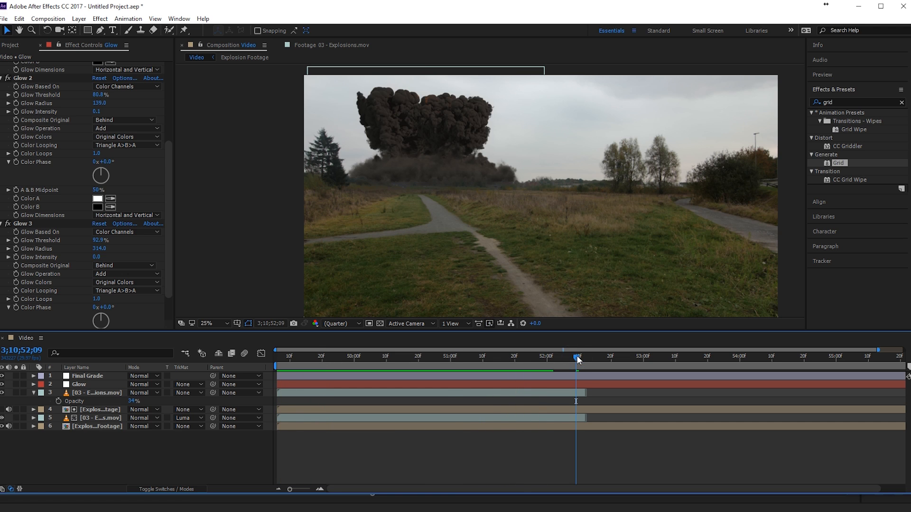
click(289, 356)
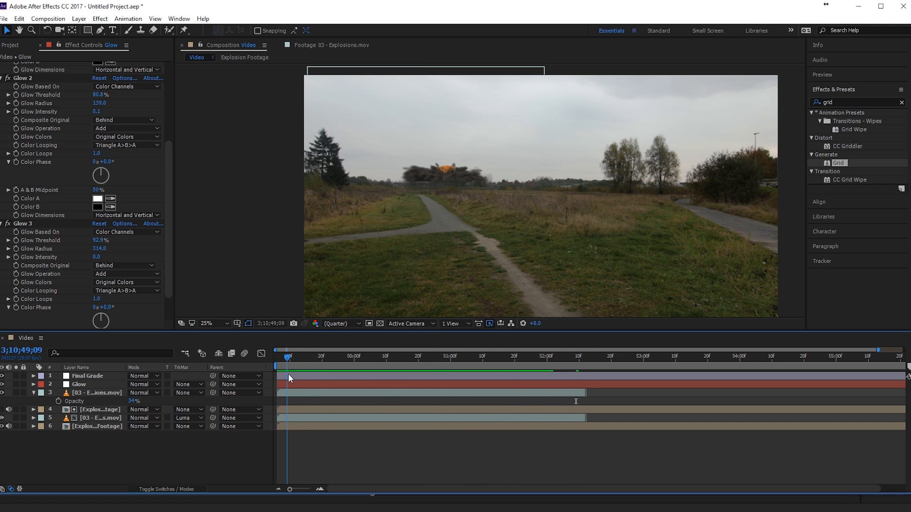
click(360, 366)
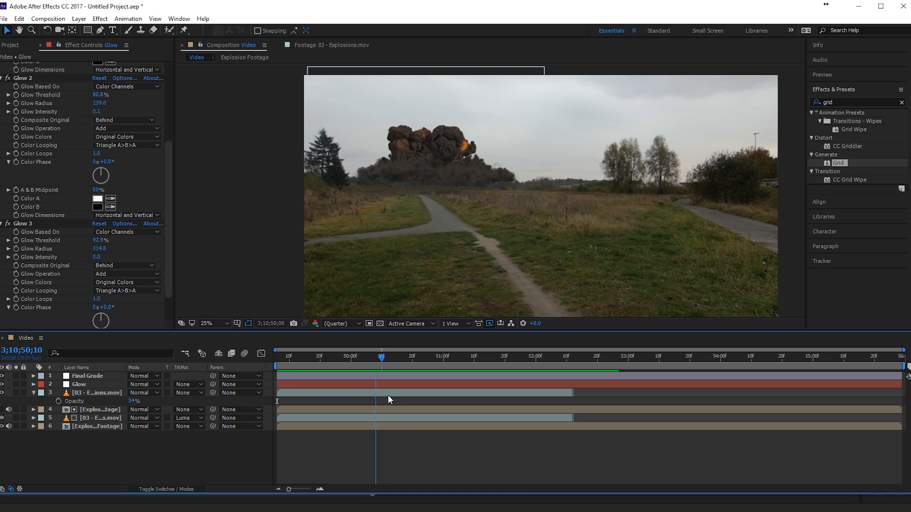
click(495, 355)
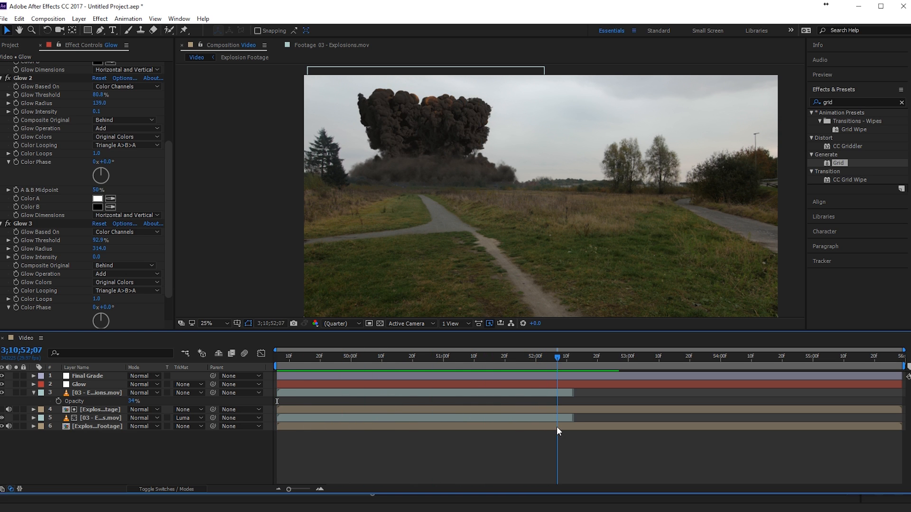
mouse_move(545, 378)
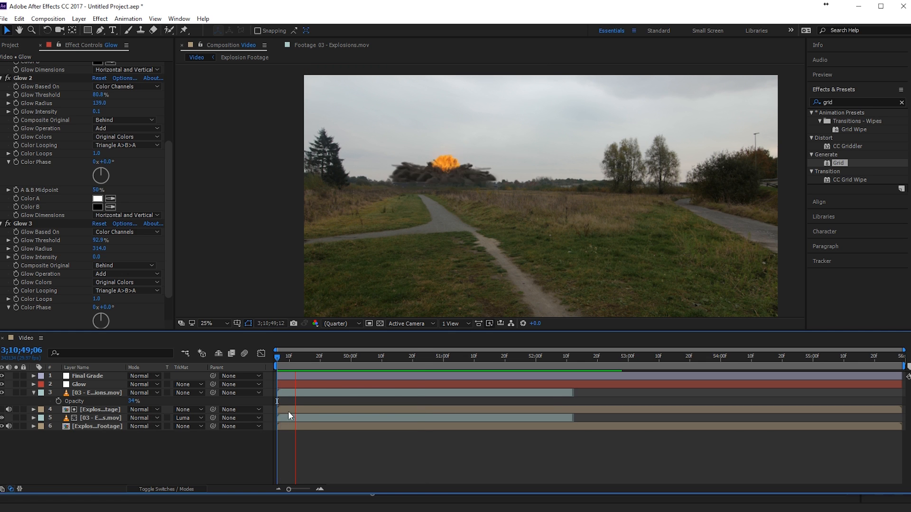
click(507, 356)
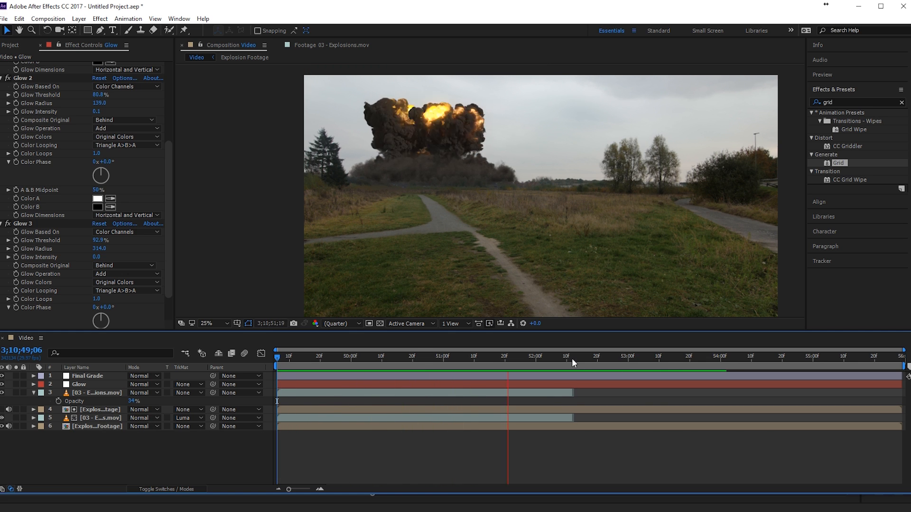
click(569, 362)
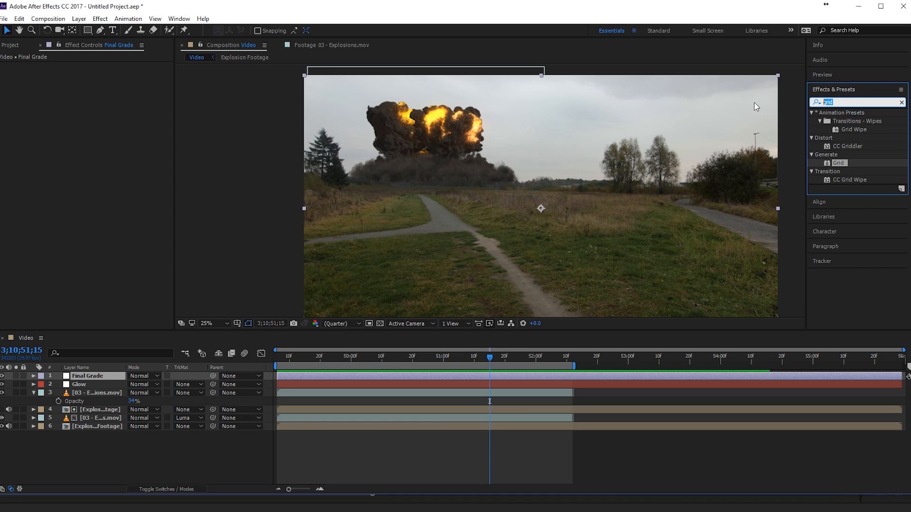
Step: Apply Lumetri Color via a 'lume' search and choose Browse in the Creative Look list
text(lume)
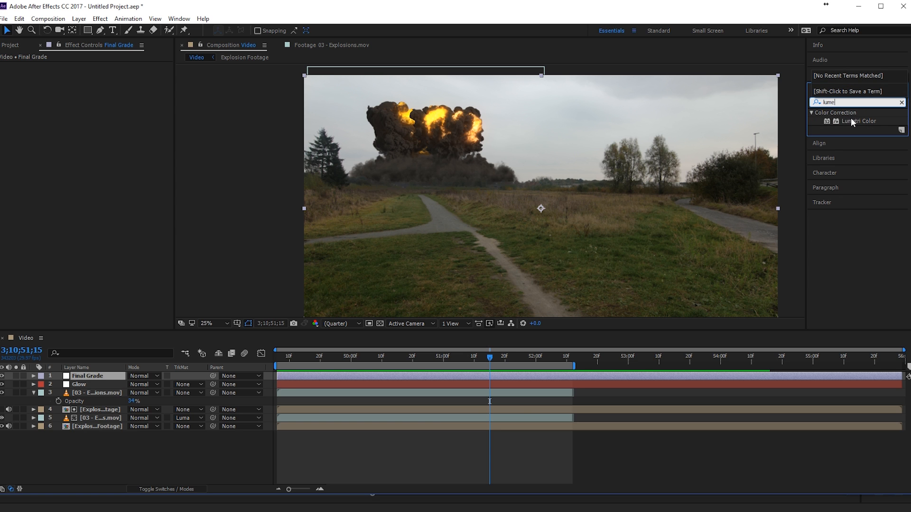
double_click(860, 121)
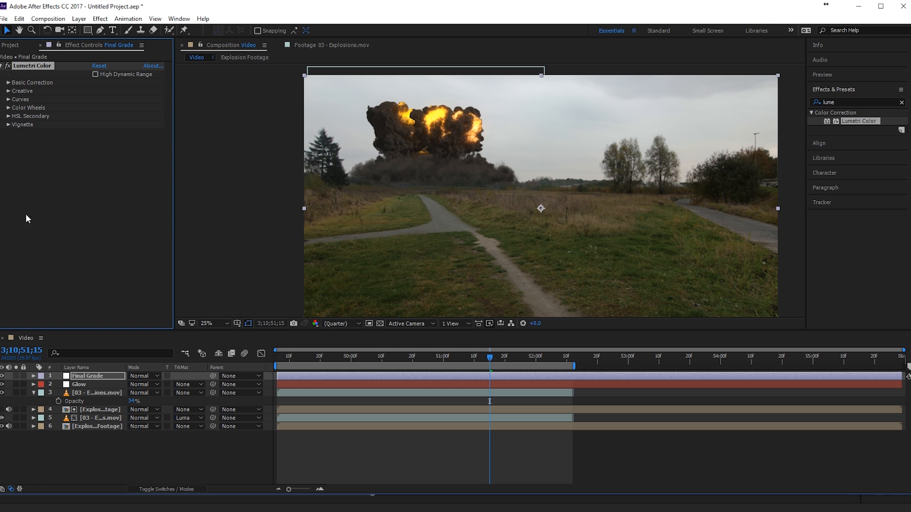
click(23, 91)
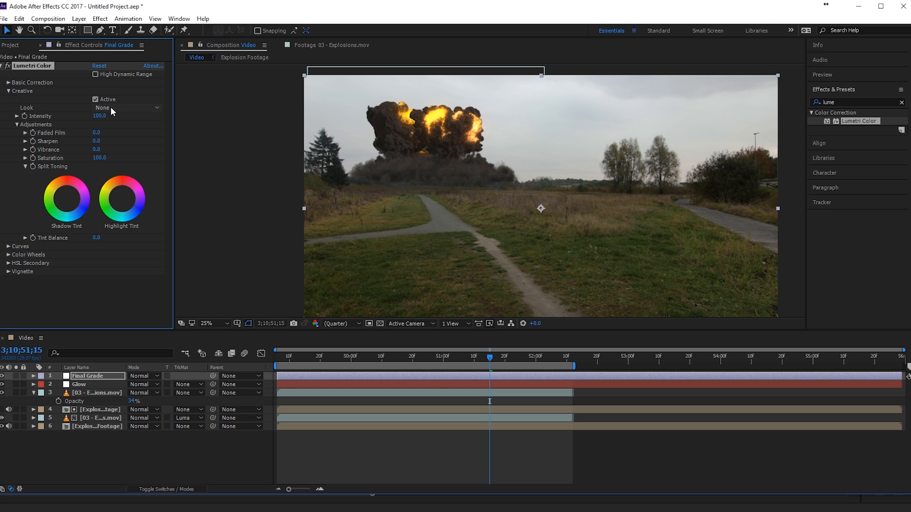
click(125, 108)
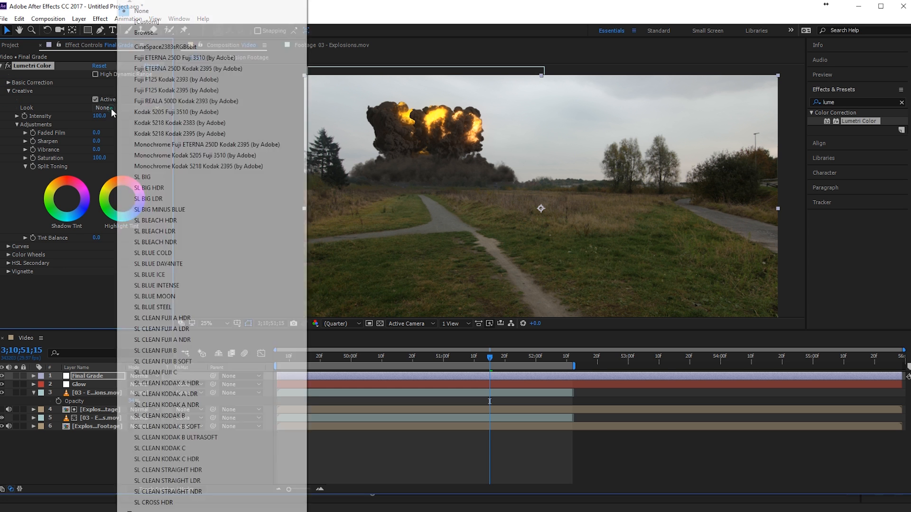
click(145, 33)
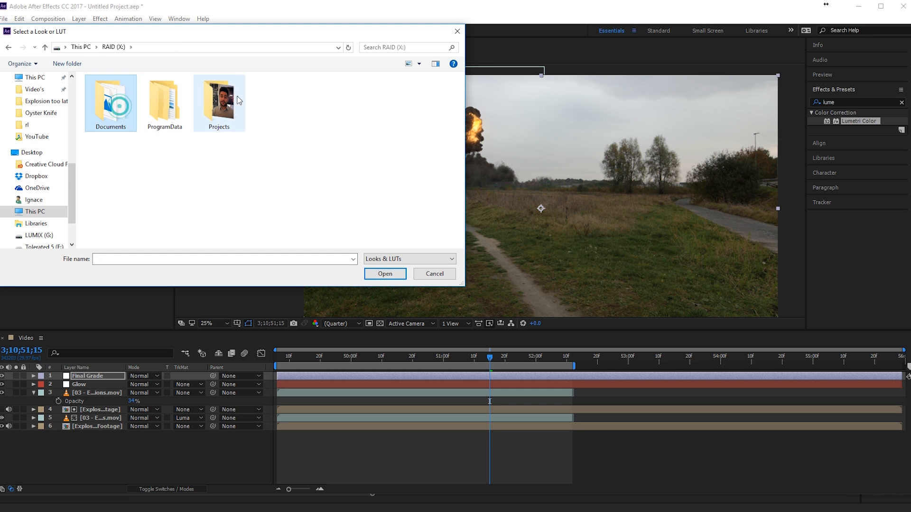
Step: Load Teal Shadows.3dl from Projects > Tolerated Cinematics > Packs > Luts as the look
double_click(219, 99)
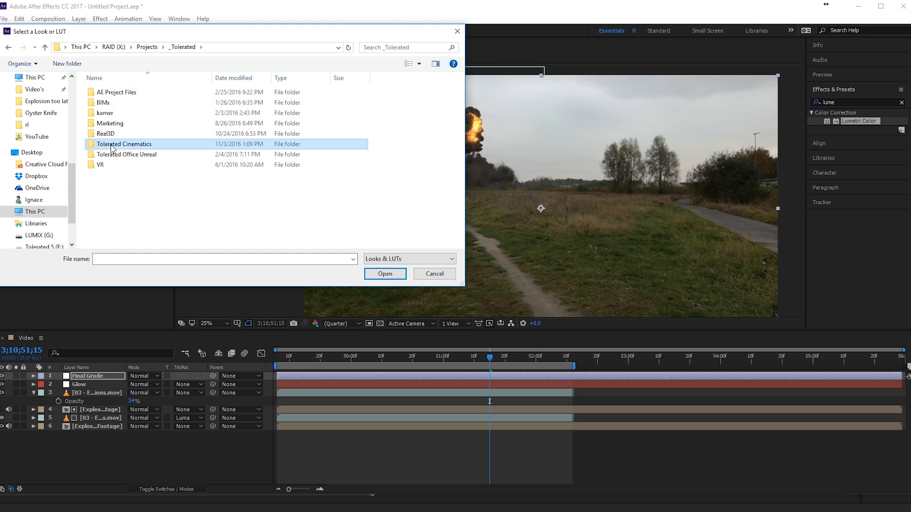
double_click(124, 143)
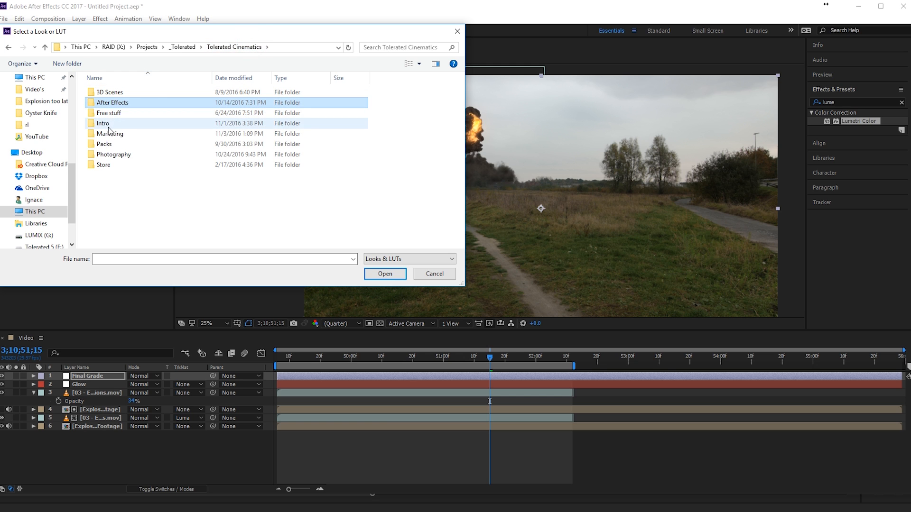
double_click(107, 133)
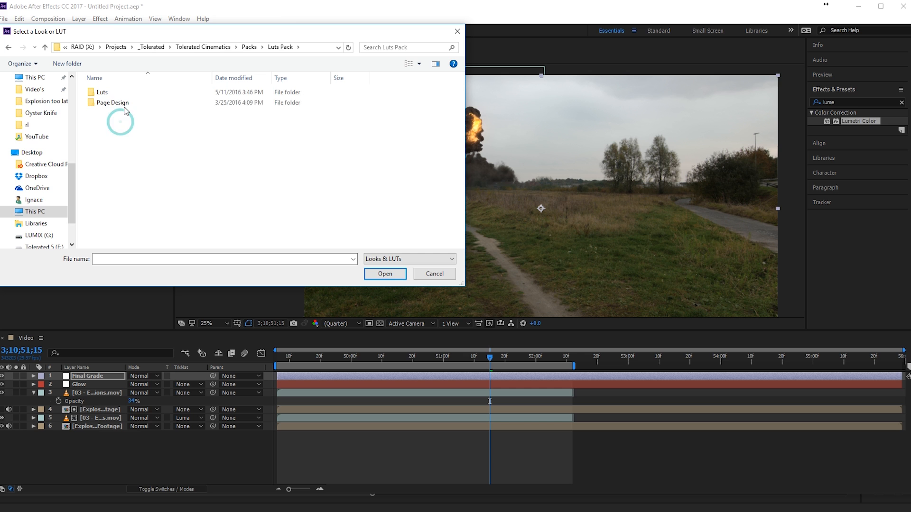
double_click(103, 91)
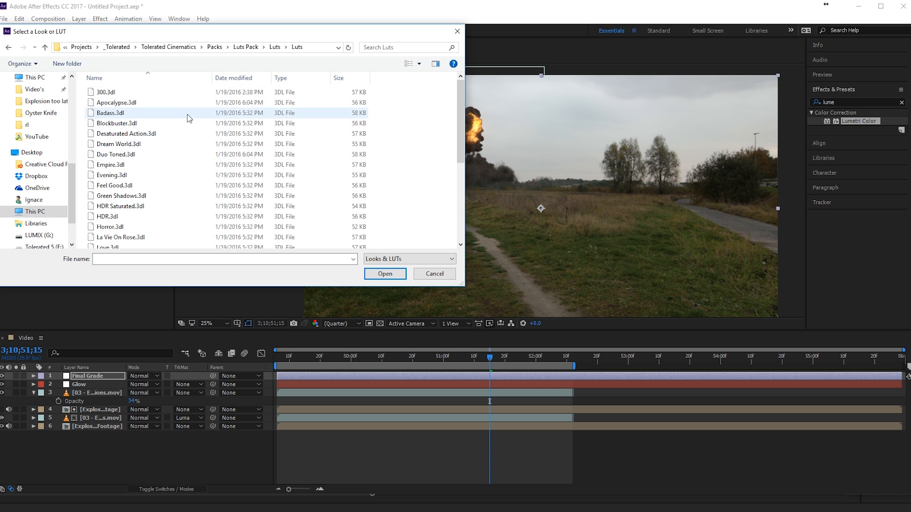
scroll(down, 3)
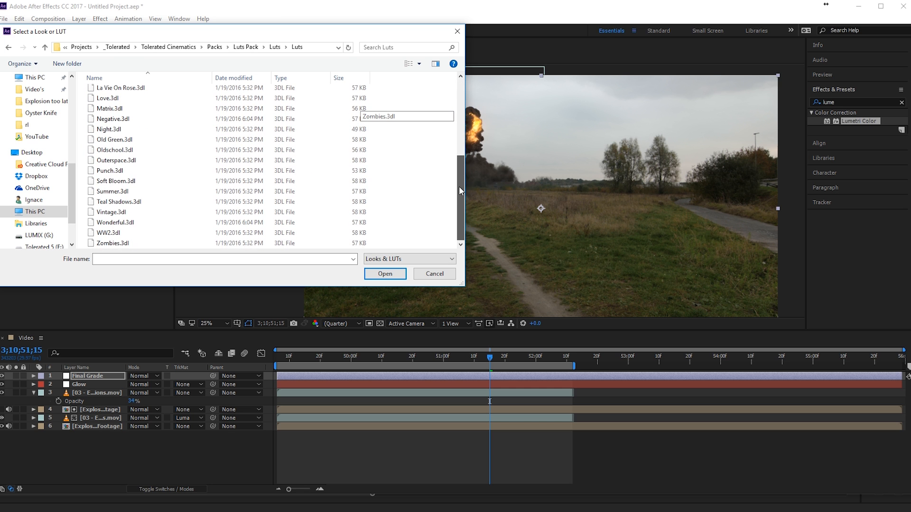
scroll(up, 3)
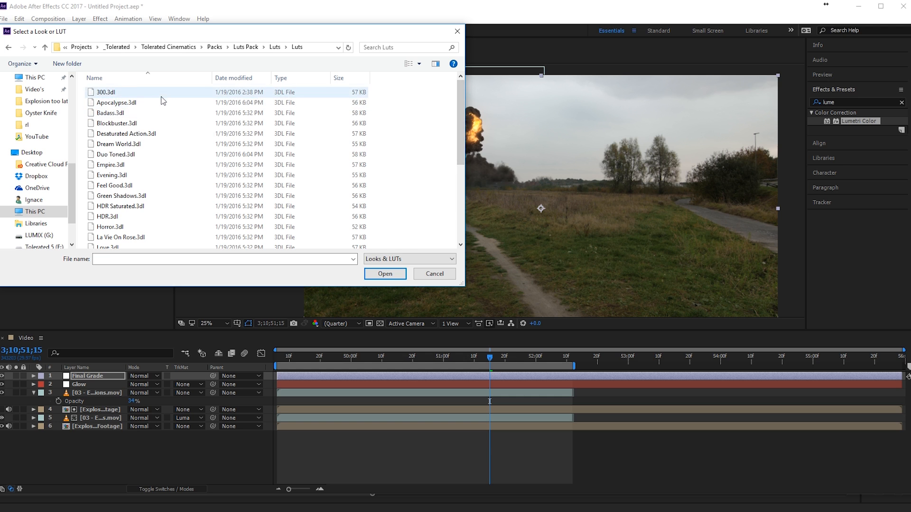
mouse_move(126, 134)
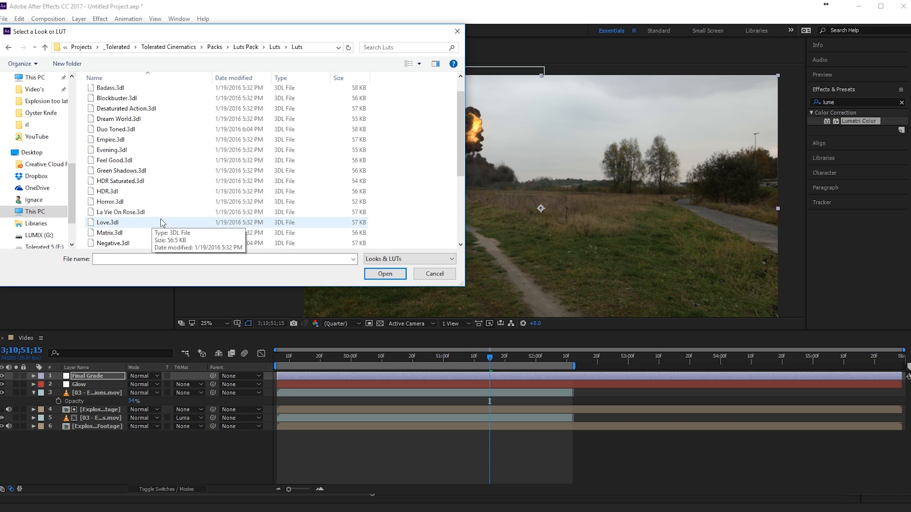
mouse_move(117, 160)
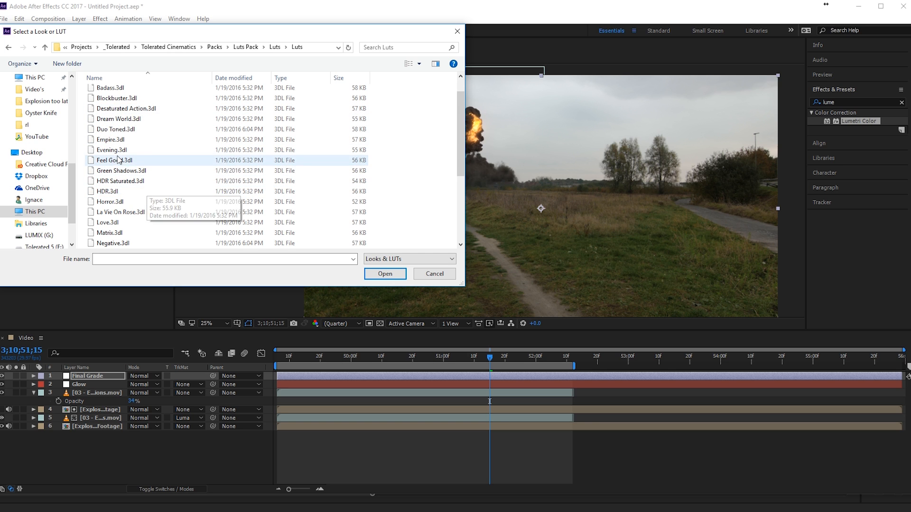
scroll(down, 3)
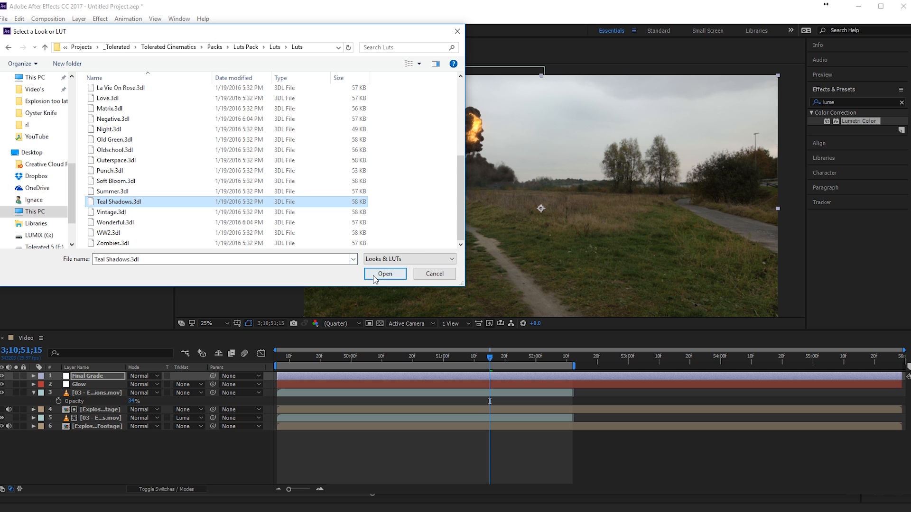
click(385, 274)
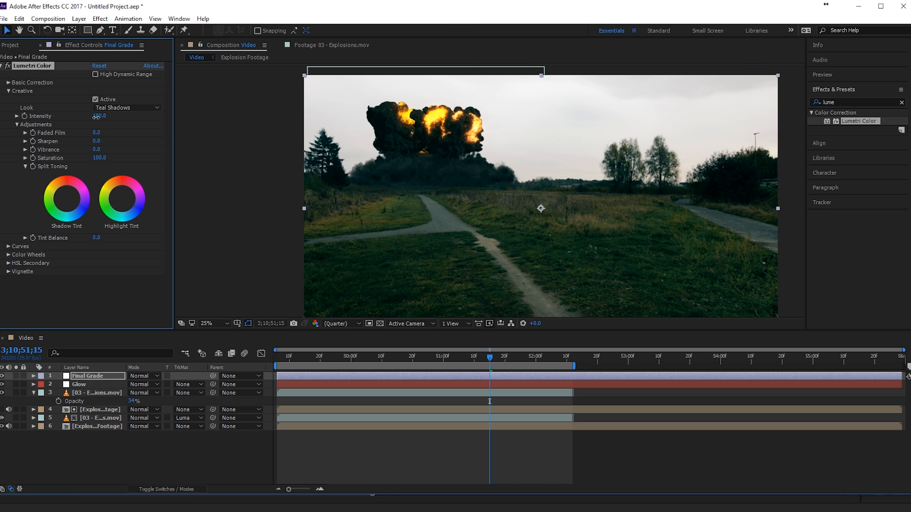
Step: Set Lumetri Creative Intensity to 70 and Basic Correction Shadows to 39
drag(101, 116, 90, 116)
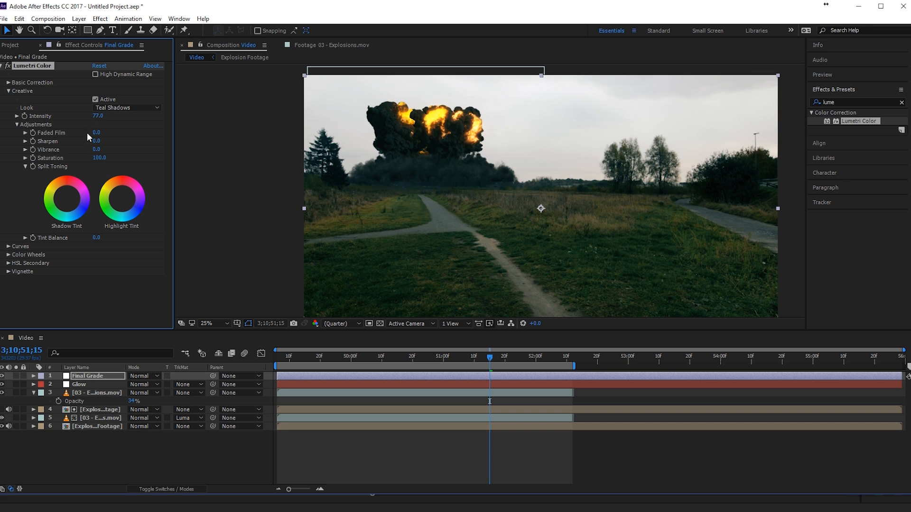
drag(97, 116, 87, 116)
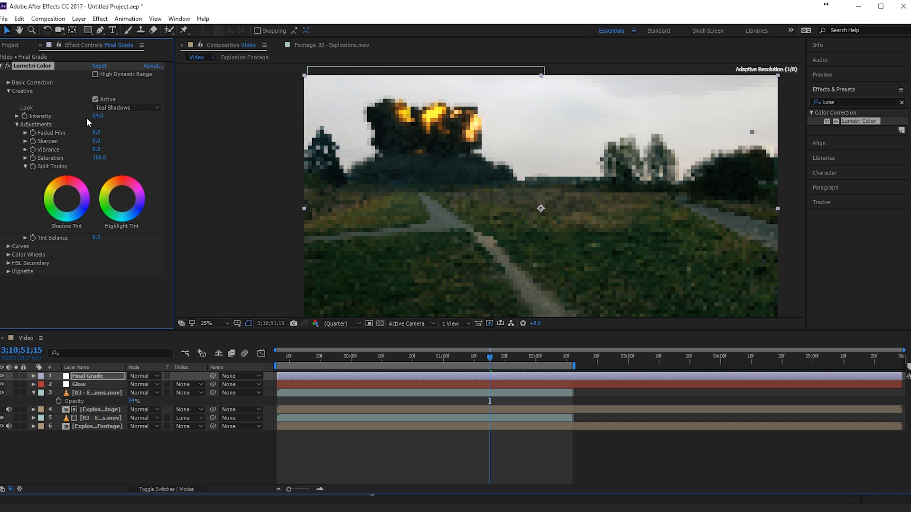
click(8, 82)
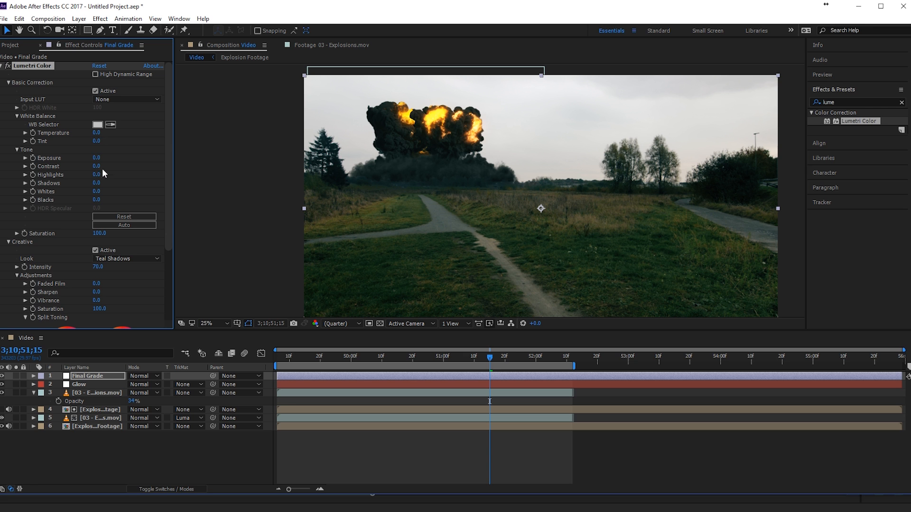
drag(97, 183, 120, 183)
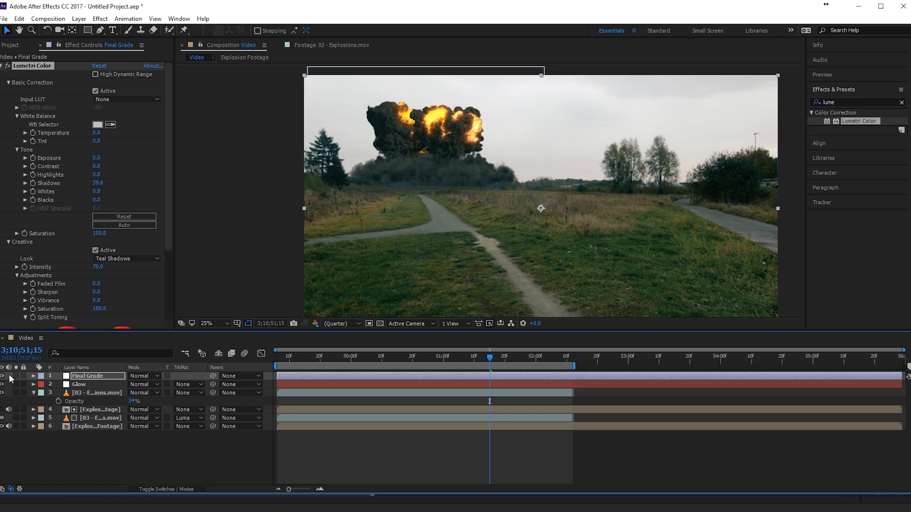
mouse_move(399, 249)
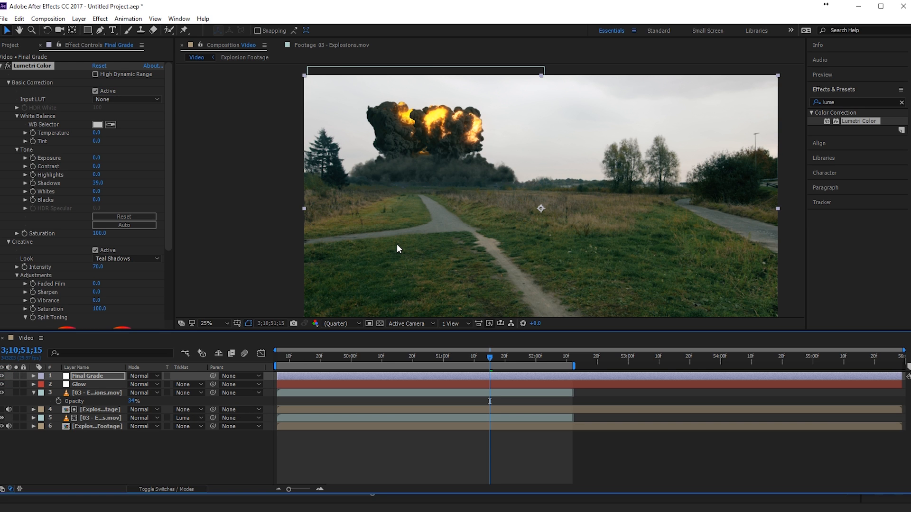
mouse_move(513, 435)
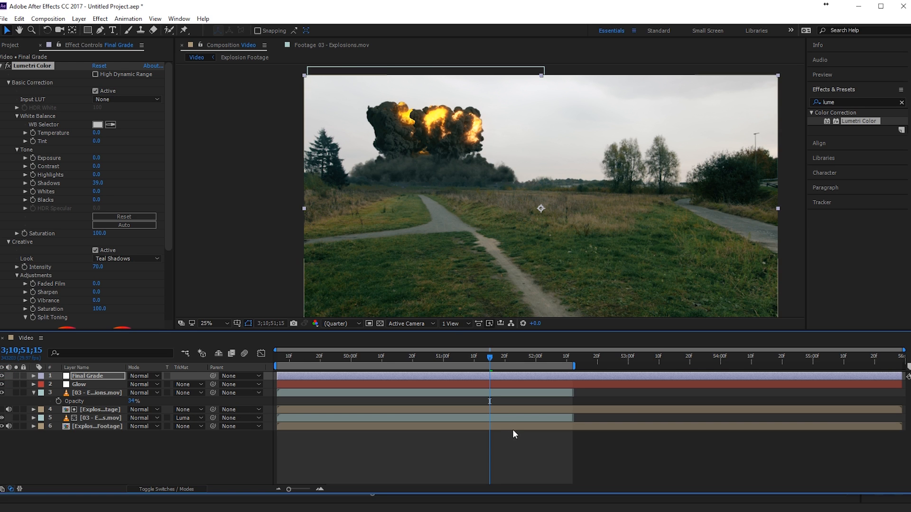